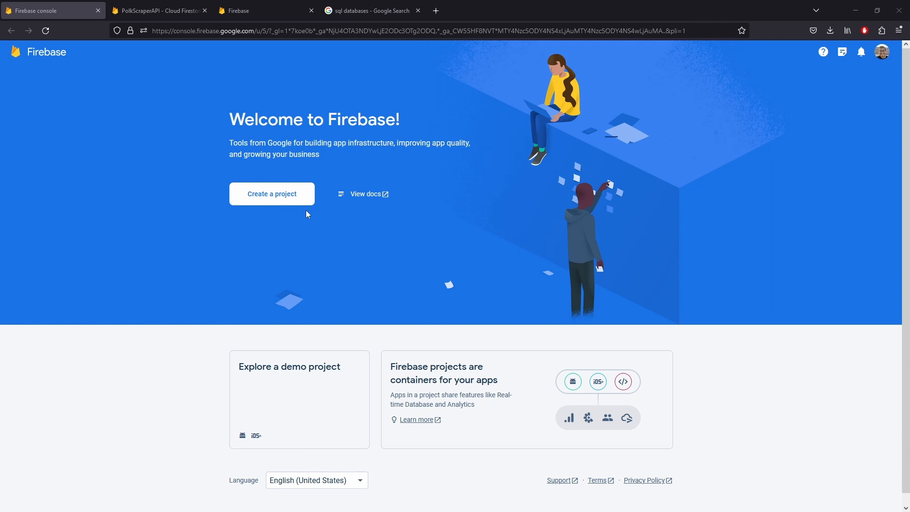
{"action": "mouse_move", "coordinate": [359, 165]}
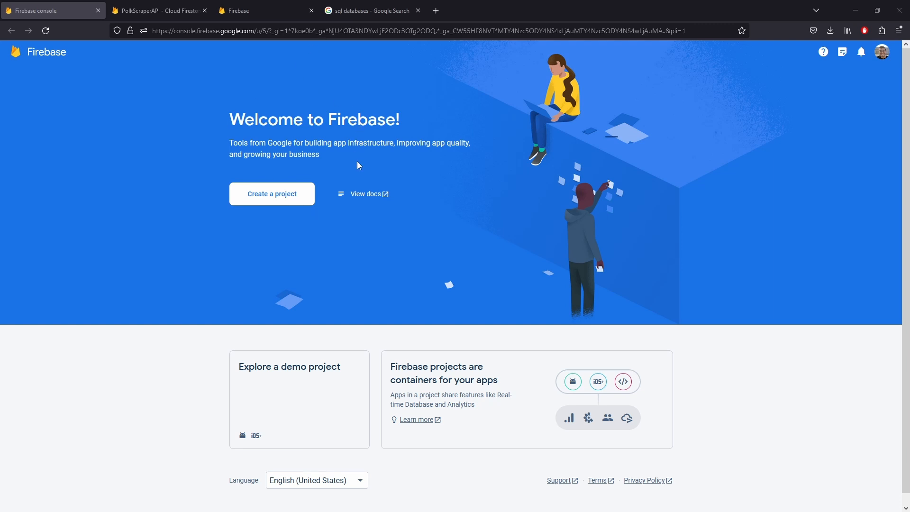
{"action": "mouse_move", "coordinate": [366, 19]}
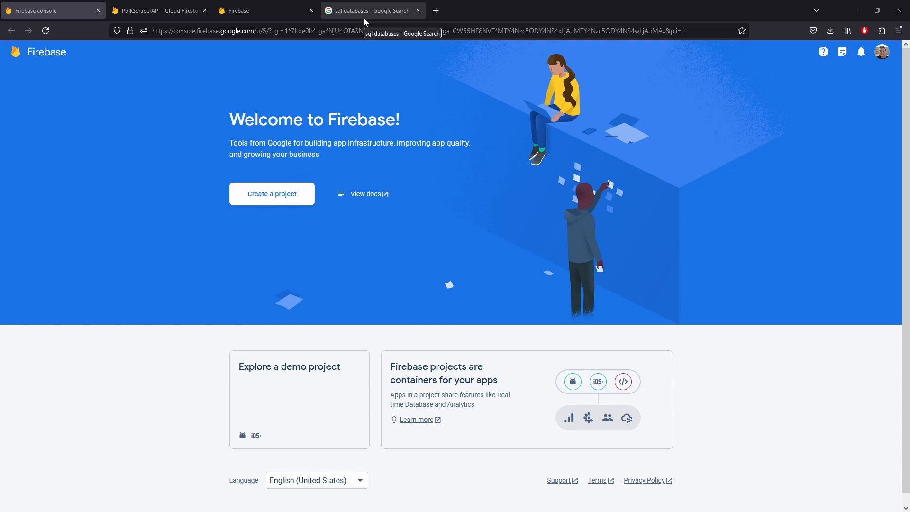
Switch to the 'sql databases' Google image search tab with the schema diagram preview
{"action": "left_click", "coordinate": [370, 10]}
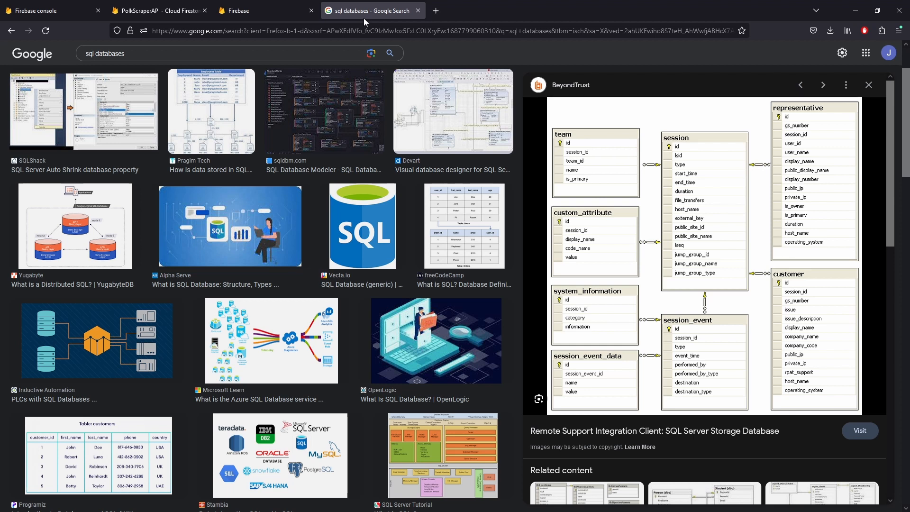
{"action": "mouse_move", "coordinate": [725, 258]}
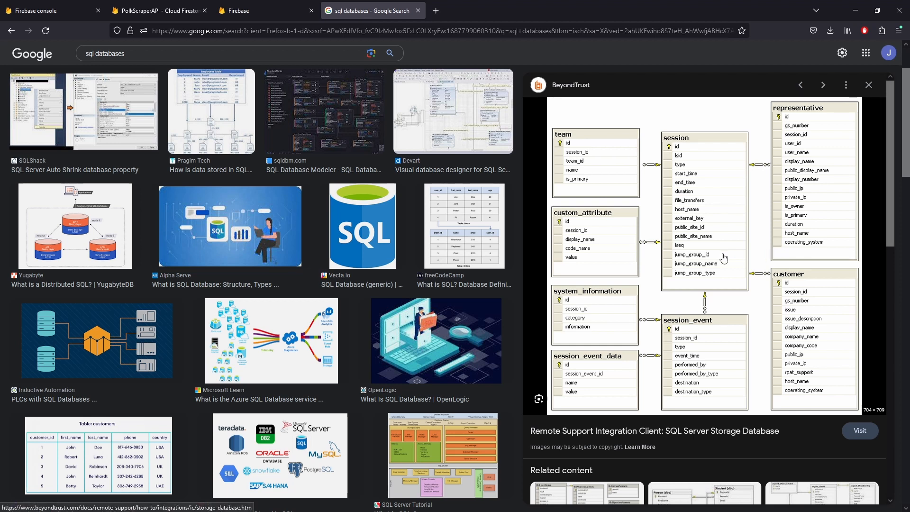
{"action": "mouse_move", "coordinate": [700, 250]}
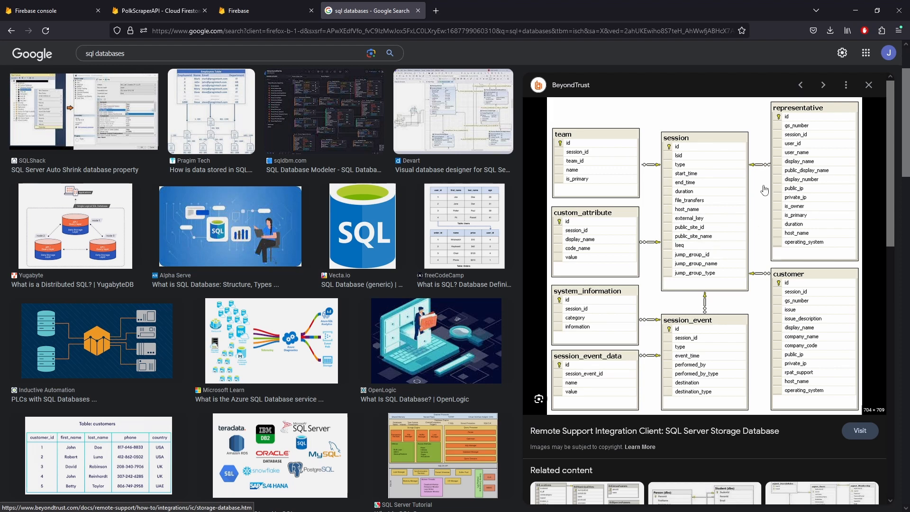
{"action": "mouse_move", "coordinate": [635, 169]}
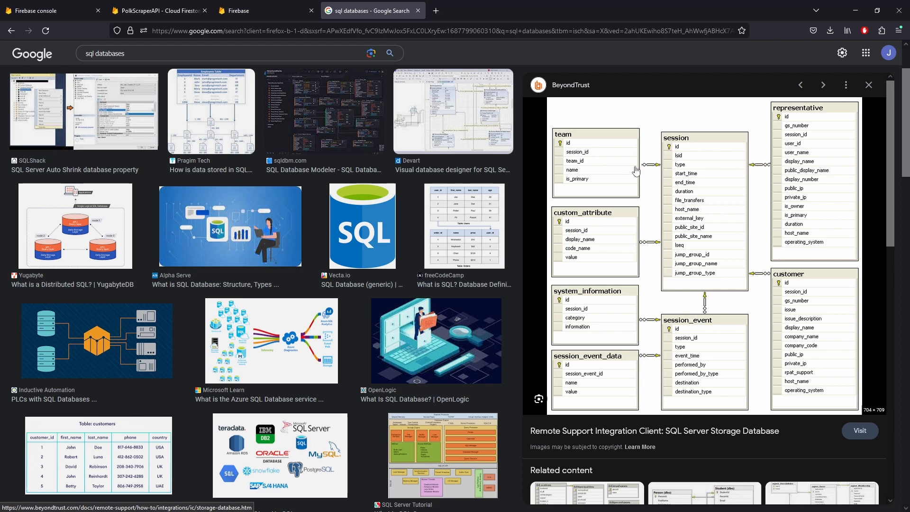
{"action": "mouse_move", "coordinate": [609, 333]}
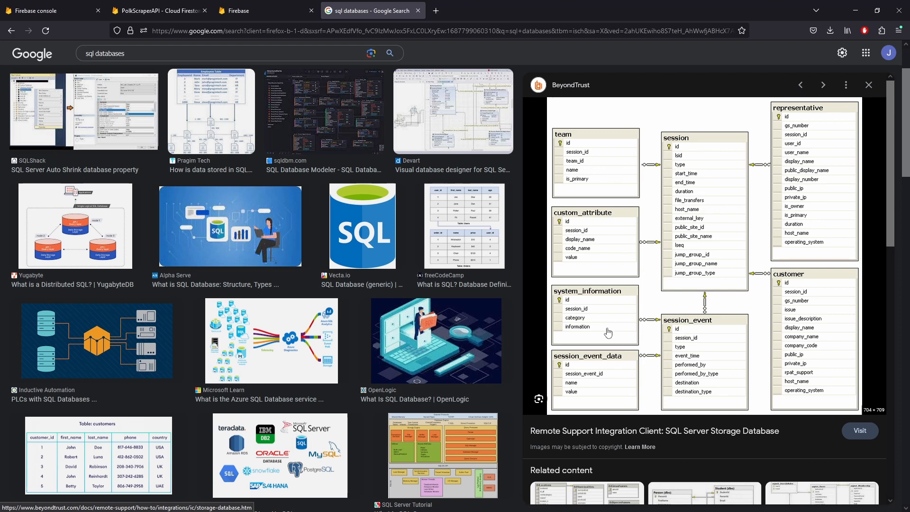
{"action": "mouse_move", "coordinate": [532, 150]}
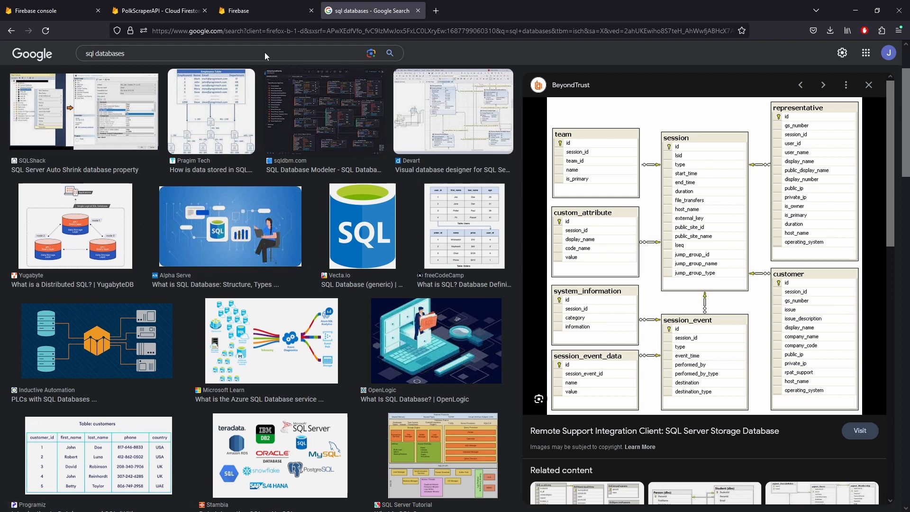
View the PolkScraperAPI Firestore database and another polk_parcels document's fields
{"action": "left_click", "coordinate": [152, 10]}
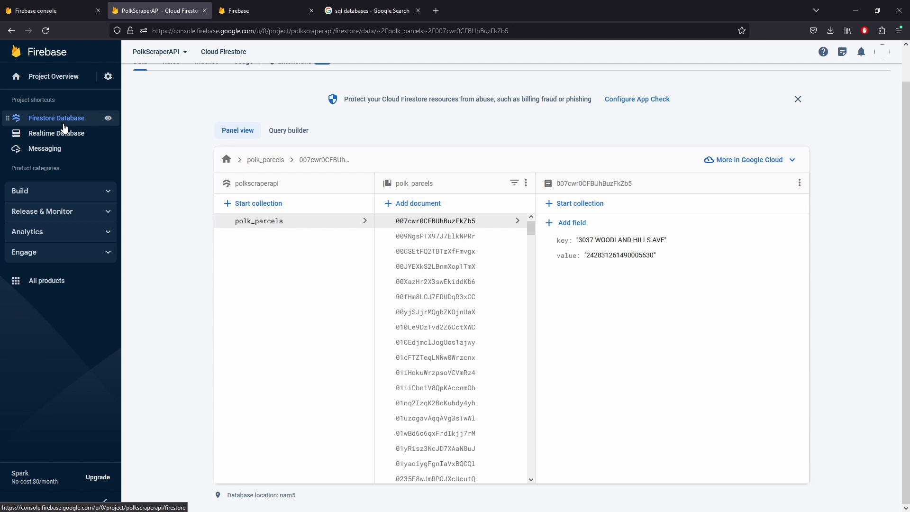
{"action": "mouse_move", "coordinate": [322, 126]}
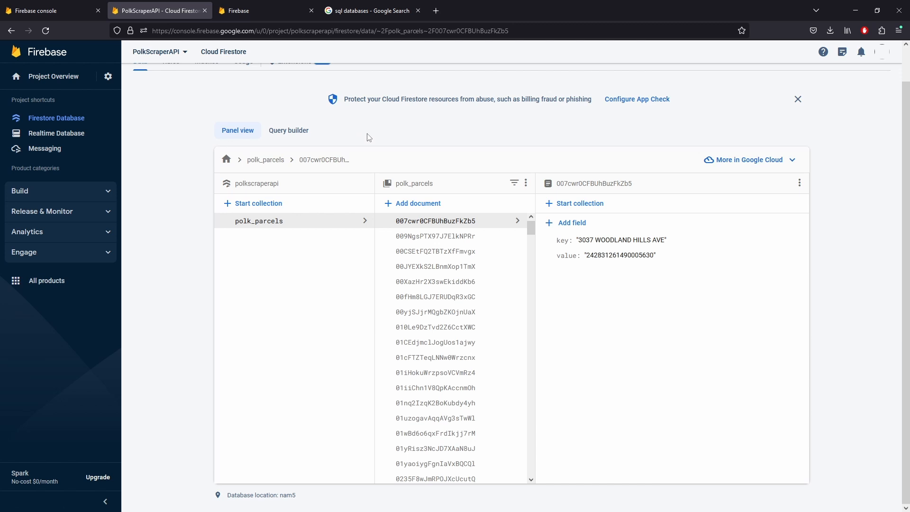
{"action": "mouse_move", "coordinate": [459, 266]}
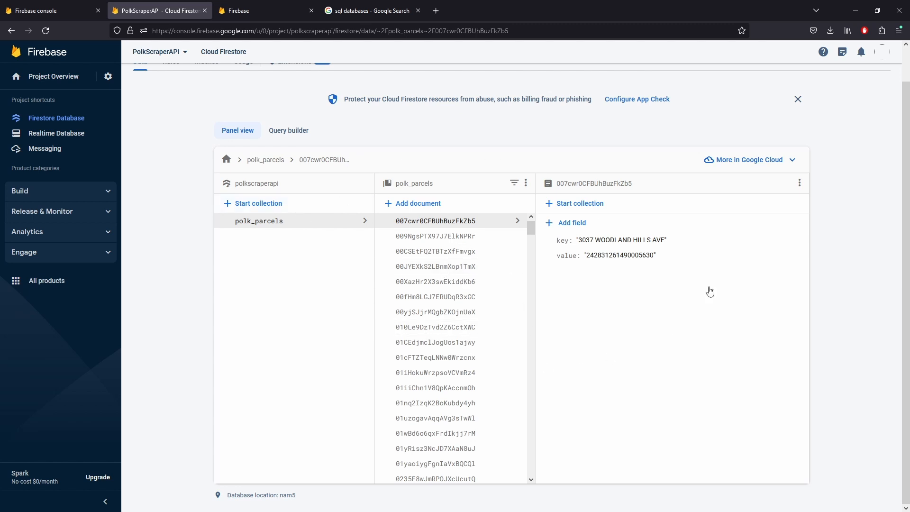
{"action": "mouse_move", "coordinate": [537, 233]}
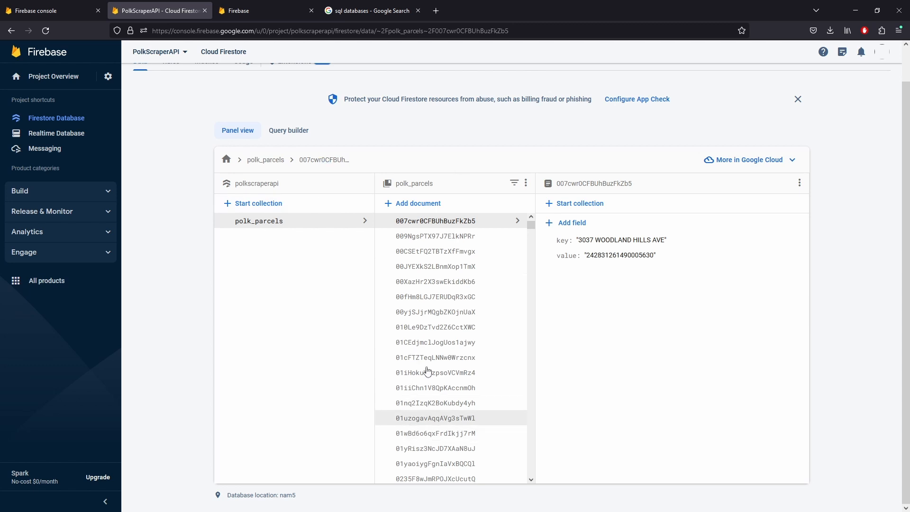
{"action": "mouse_move", "coordinate": [440, 206]}
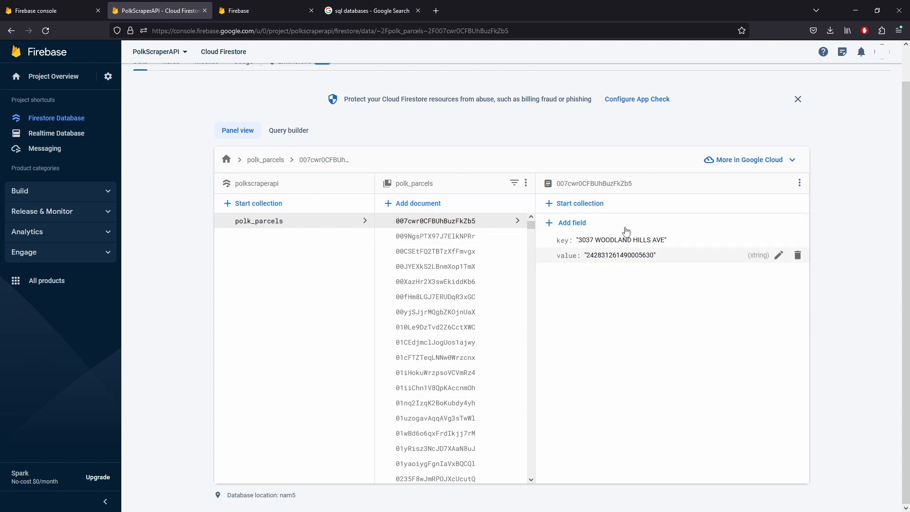
{"action": "mouse_move", "coordinate": [607, 261]}
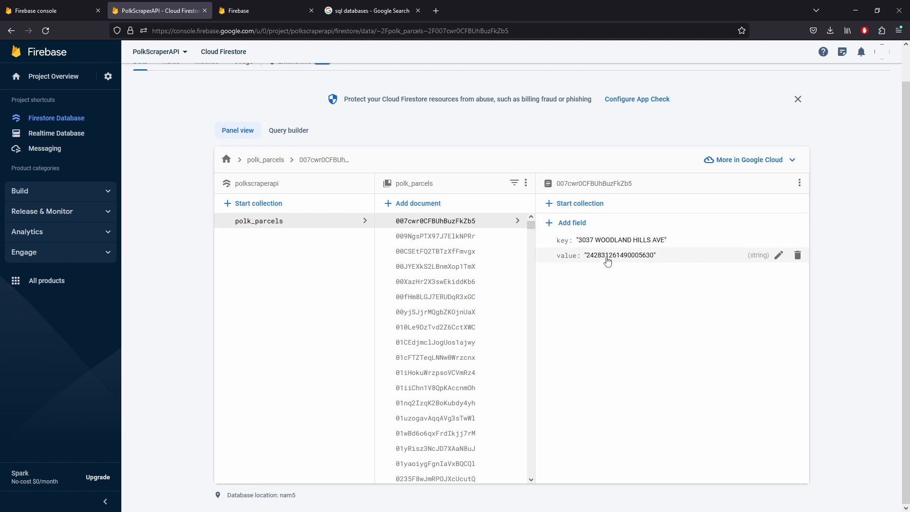
{"action": "mouse_move", "coordinate": [619, 258]}
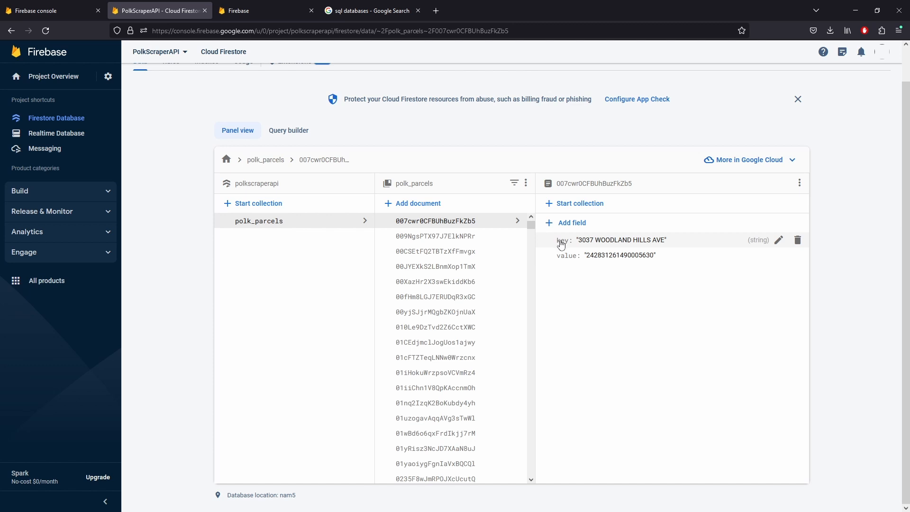
{"action": "mouse_move", "coordinate": [566, 248]}
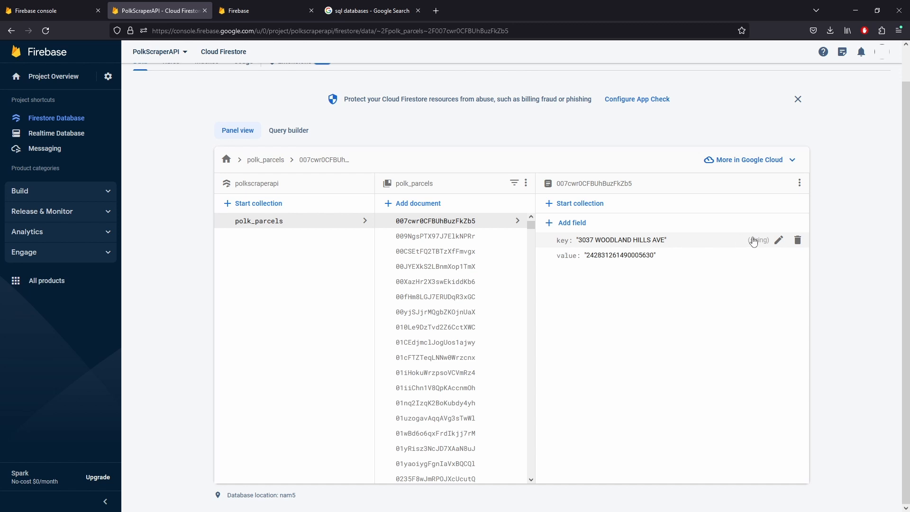
{"action": "mouse_move", "coordinate": [686, 247]}
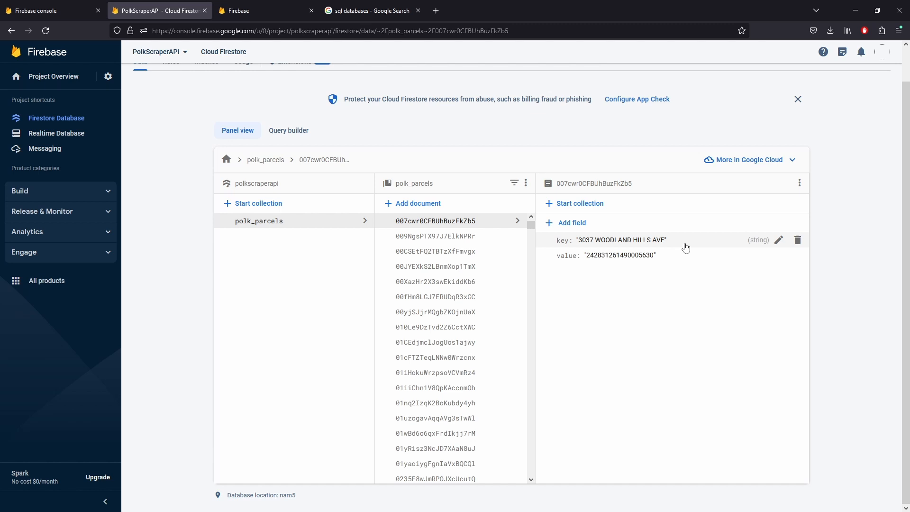
{"action": "mouse_move", "coordinate": [601, 244]}
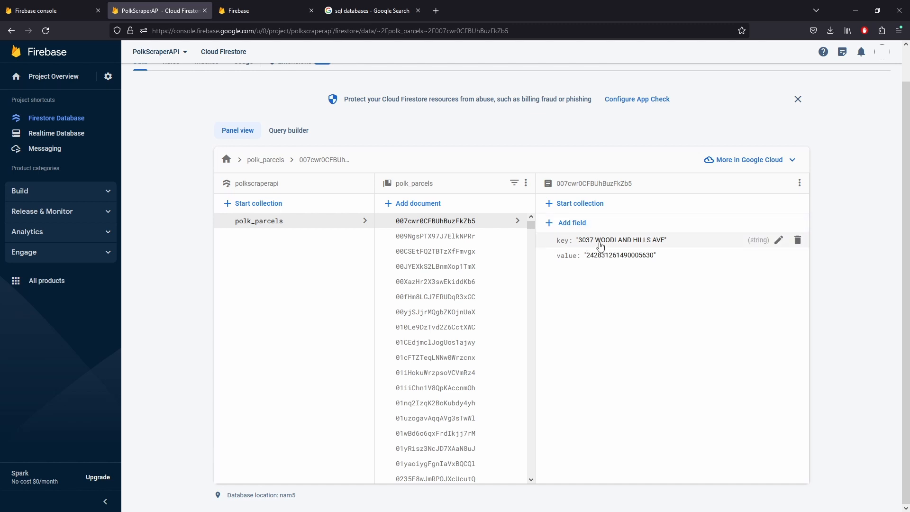
{"action": "mouse_move", "coordinate": [575, 257]}
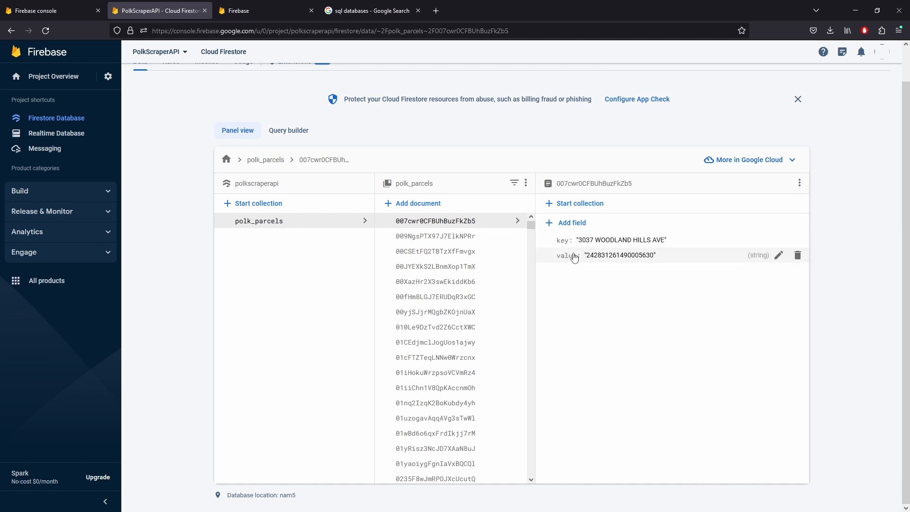
{"action": "mouse_move", "coordinate": [573, 260]}
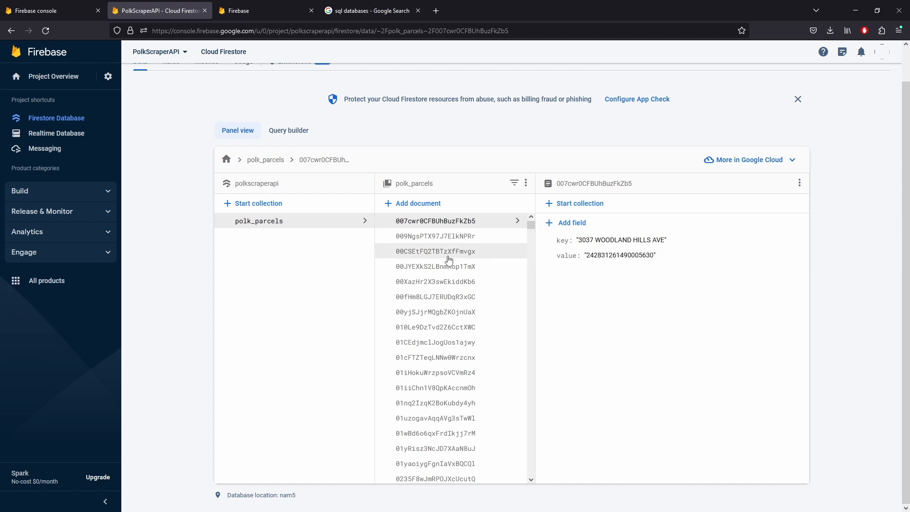
{"action": "left_click", "coordinate": [437, 251]}
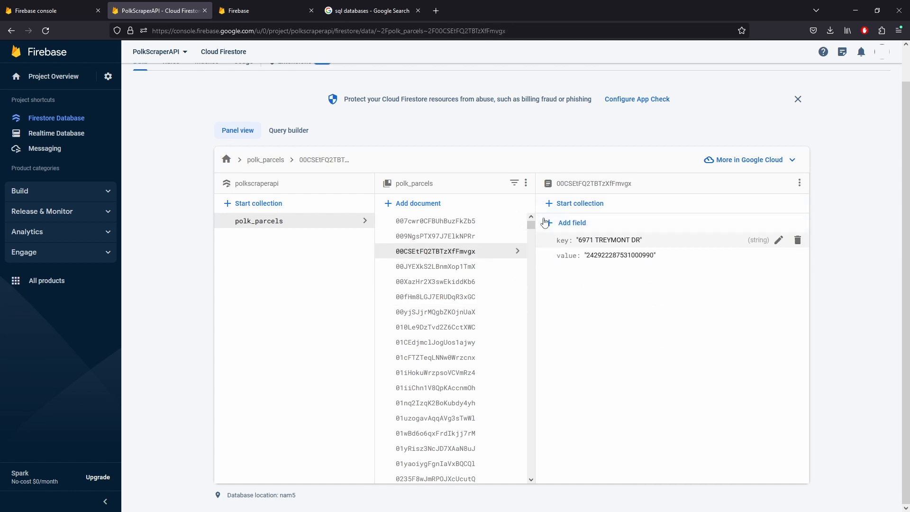
{"action": "mouse_move", "coordinate": [495, 279]}
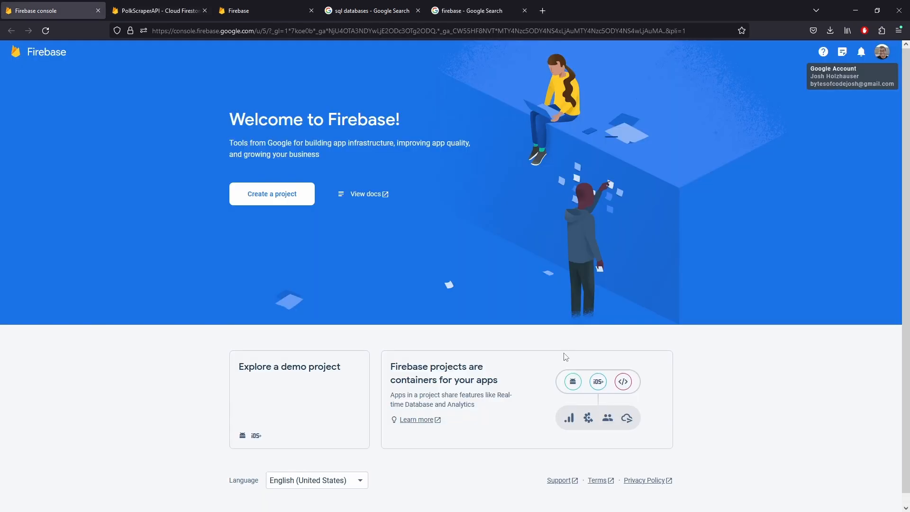
{"action": "left_click", "coordinate": [474, 10]}
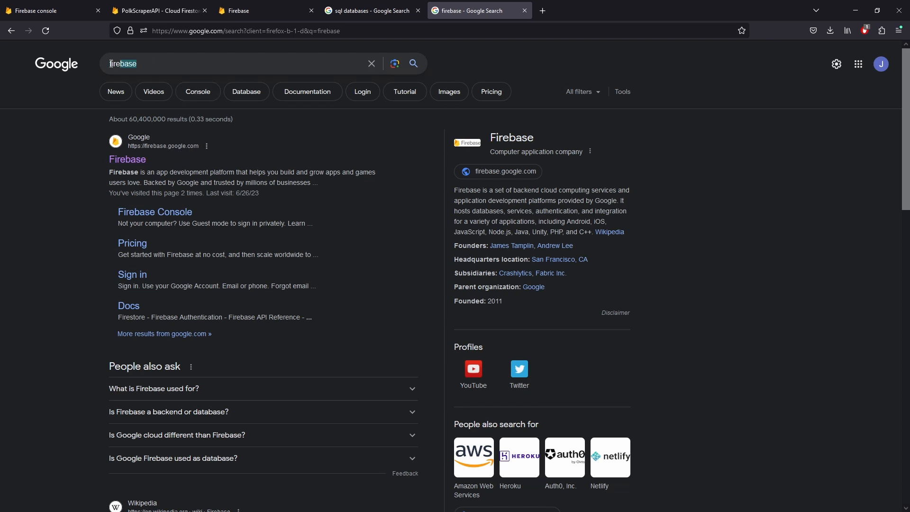
{"action": "left_click", "coordinate": [47, 11]}
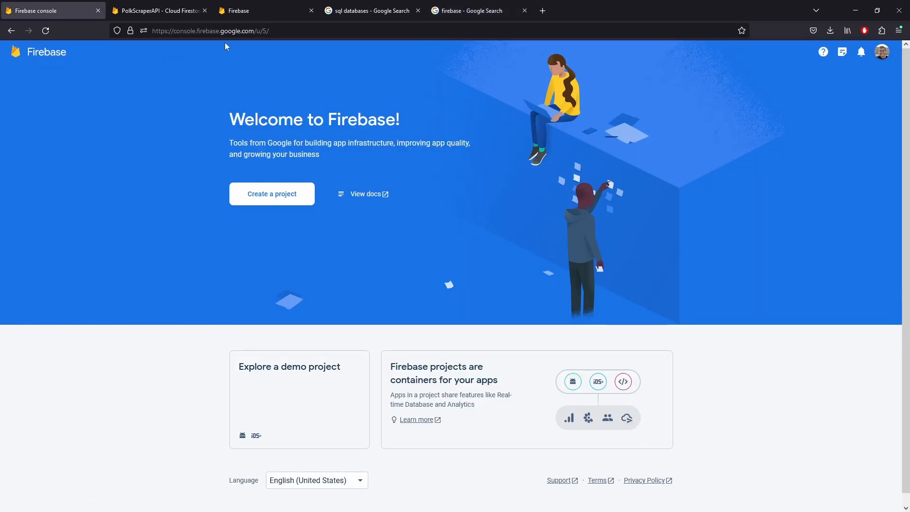
{"action": "mouse_move", "coordinate": [836, 127]}
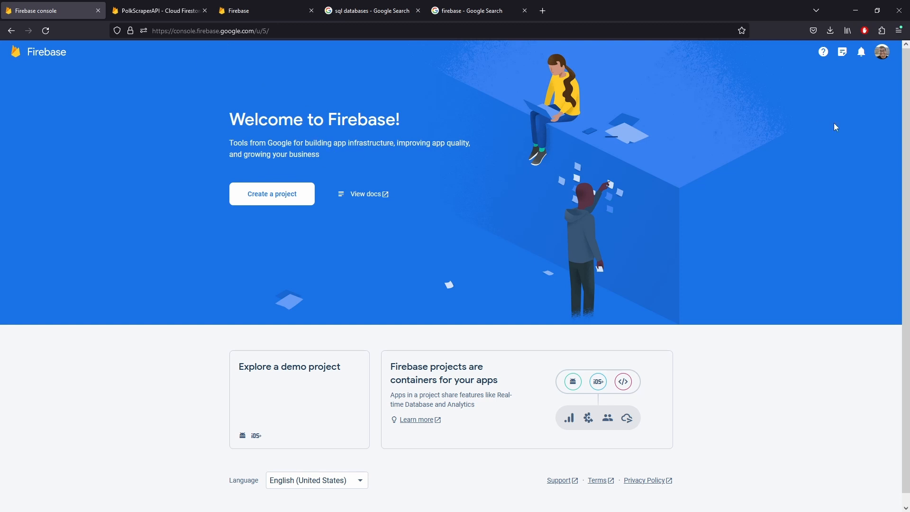
{"action": "mouse_move", "coordinate": [882, 51]}
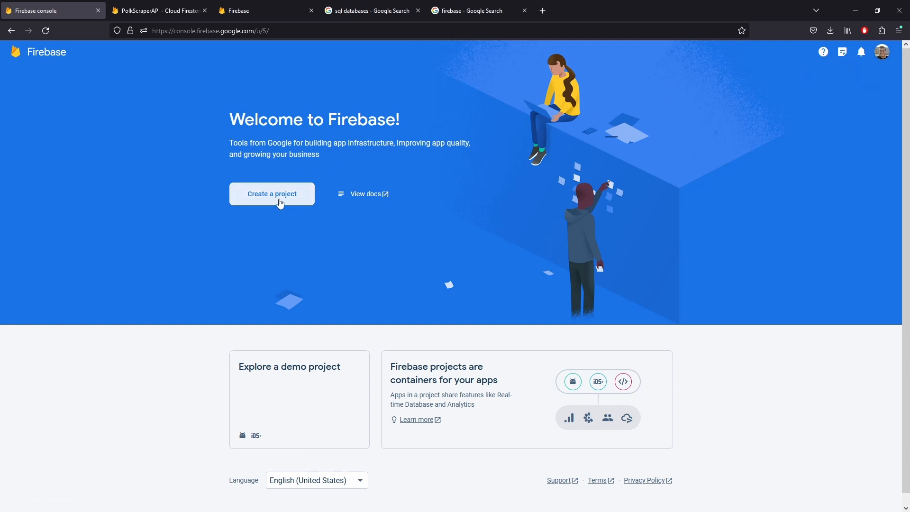
Start a new Firebase project and continue through to the Google Analytics step
{"action": "left_click", "coordinate": [271, 194]}
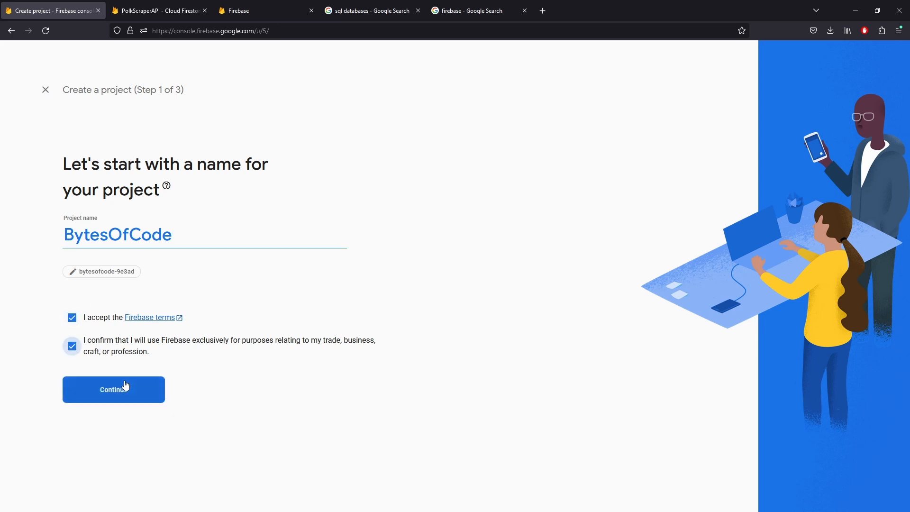
{"action": "left_click", "coordinate": [114, 390]}
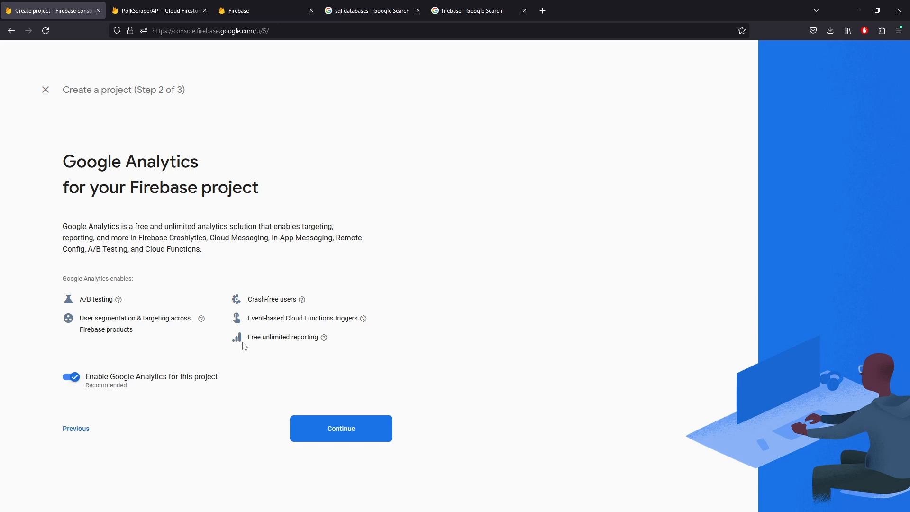
{"action": "mouse_move", "coordinate": [269, 313]}
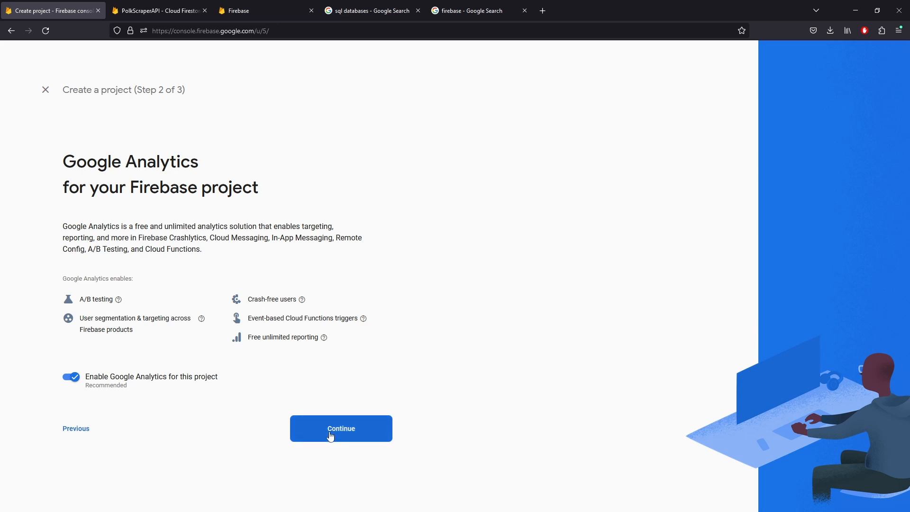
{"action": "left_click", "coordinate": [342, 429]}
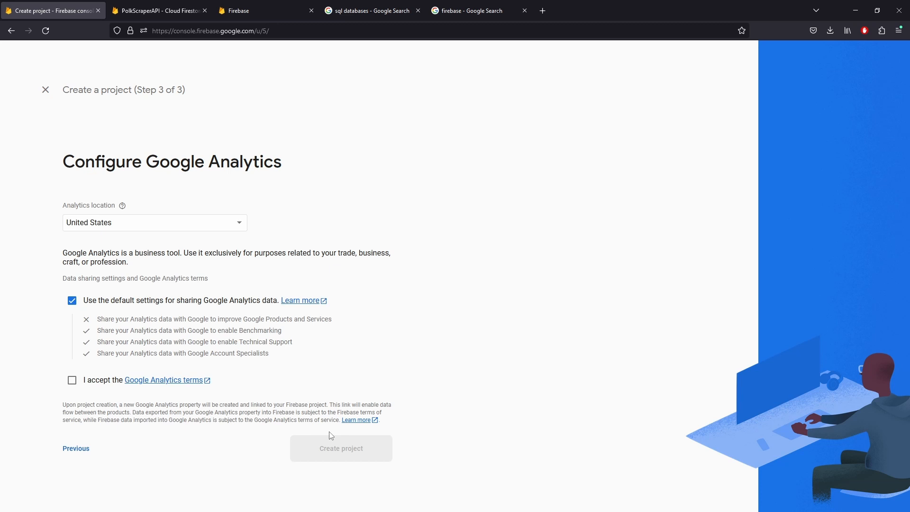
Accept the Google Analytics terms and create the BytesOfCode project
{"action": "left_click", "coordinate": [73, 379]}
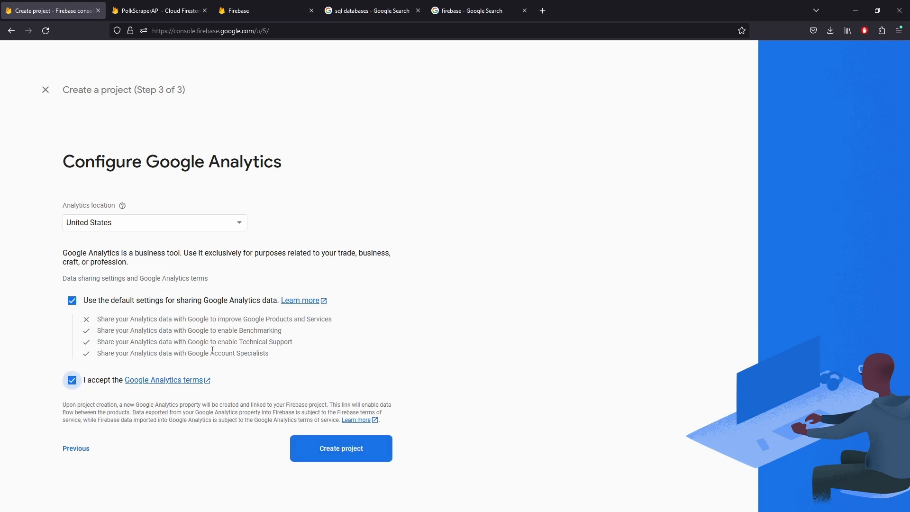
{"action": "mouse_move", "coordinate": [386, 447]}
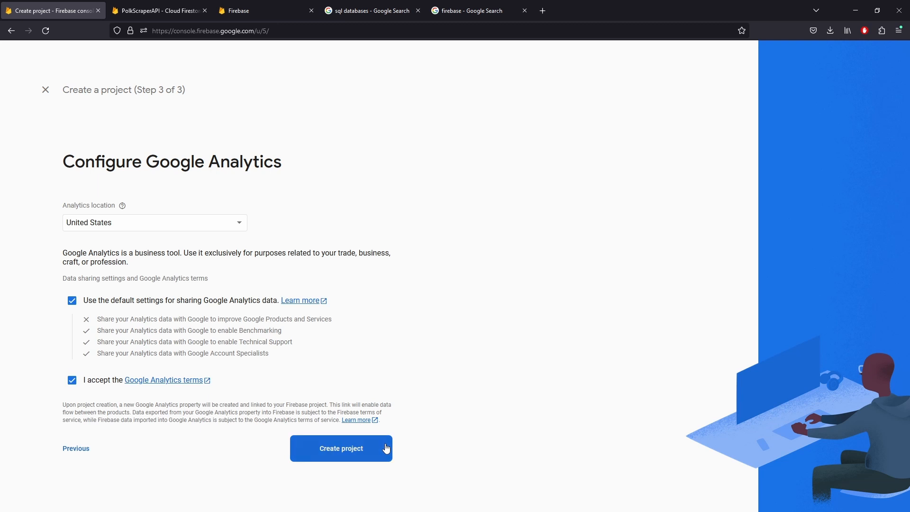
{"action": "left_click", "coordinate": [341, 449]}
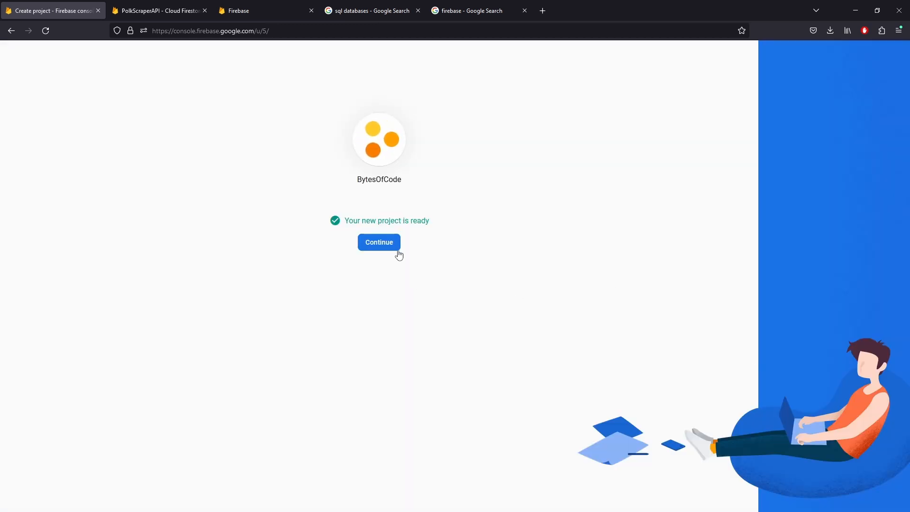
Enter the new project and go to its Cloud Firestore page
{"action": "left_click", "coordinate": [380, 243]}
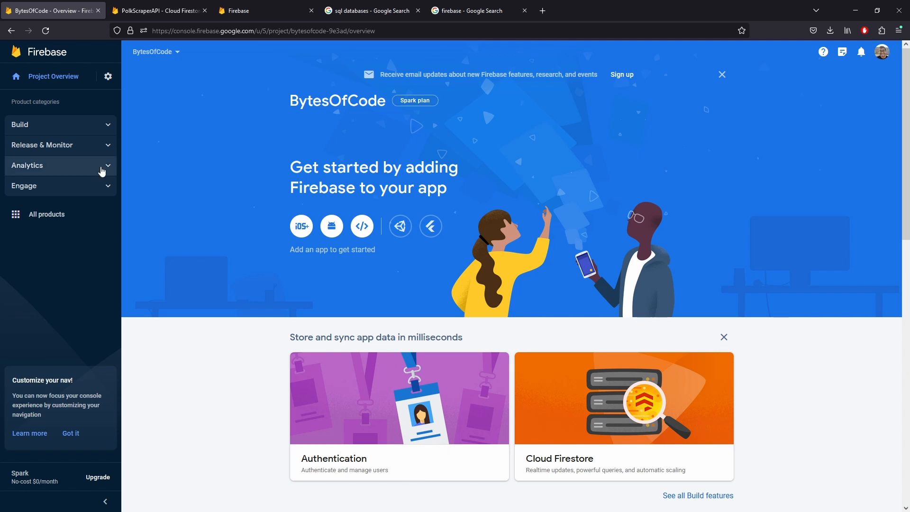
{"action": "left_click", "coordinate": [698, 495]}
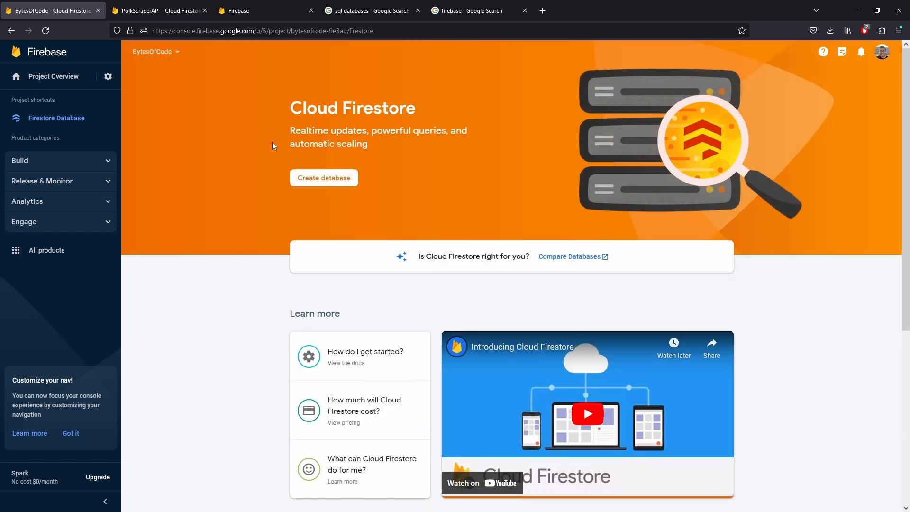
{"action": "mouse_move", "coordinate": [81, 217]}
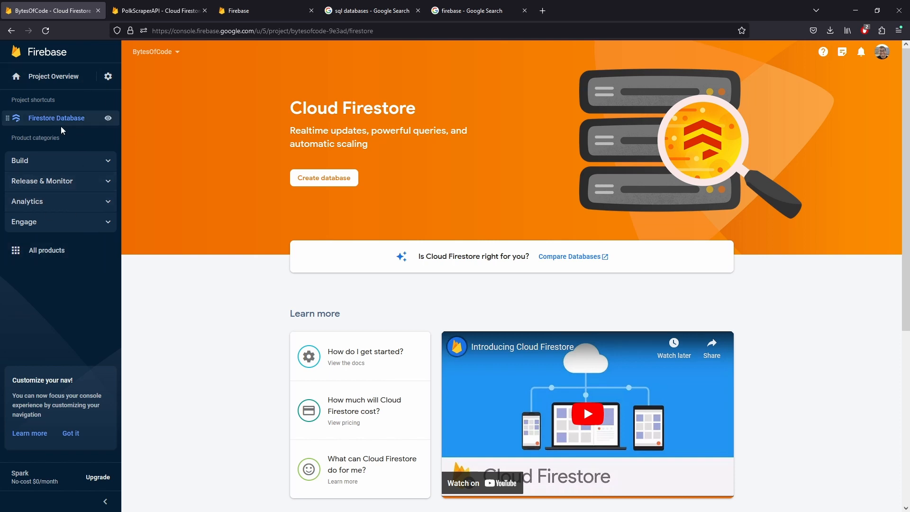
Begin database creation and keep production-mode security rules after trying test mode
{"action": "left_click", "coordinate": [324, 178]}
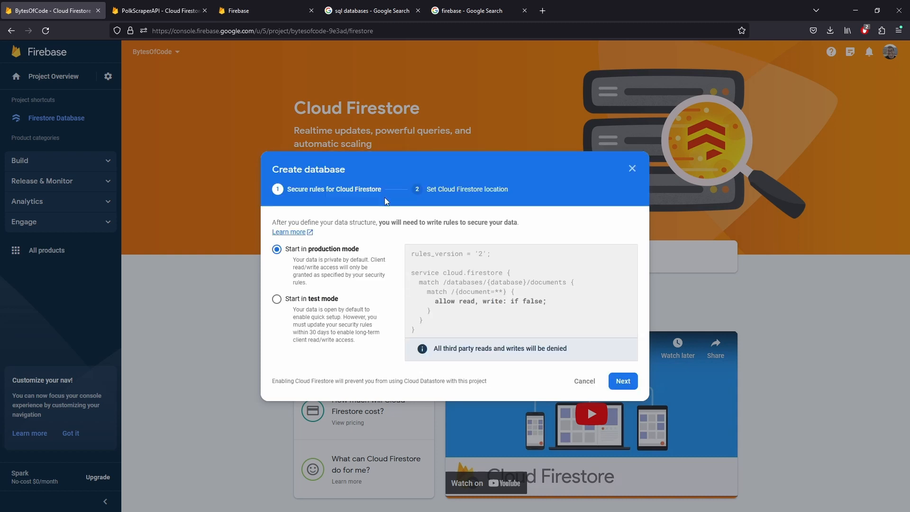
{"action": "mouse_move", "coordinate": [341, 276]}
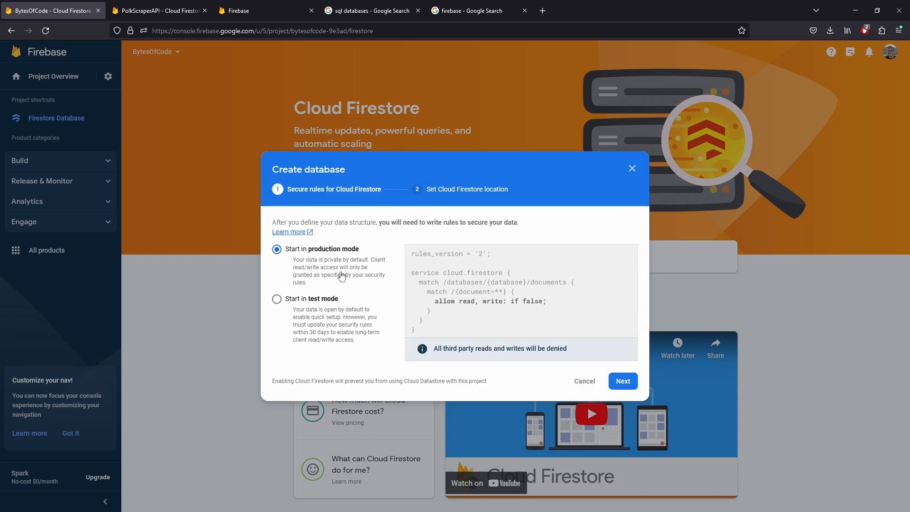
{"action": "left_click", "coordinate": [277, 298]}
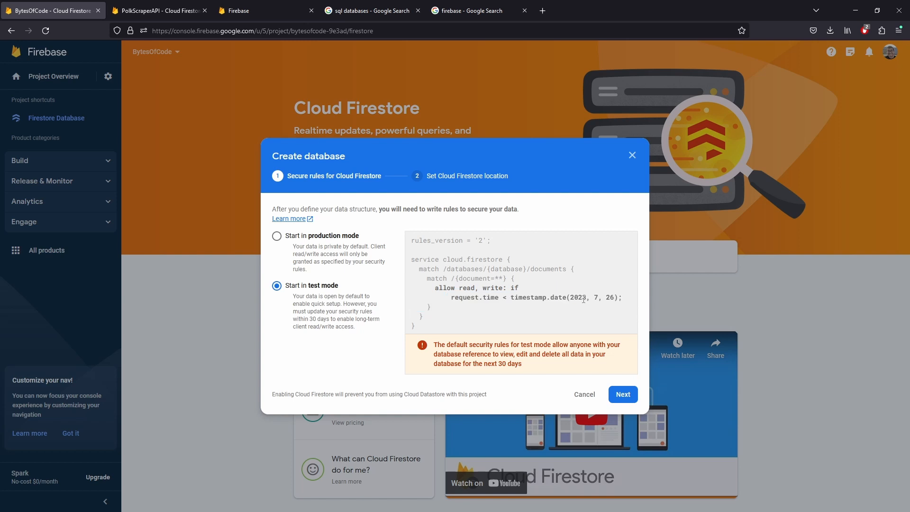
{"action": "left_click", "coordinate": [277, 235]}
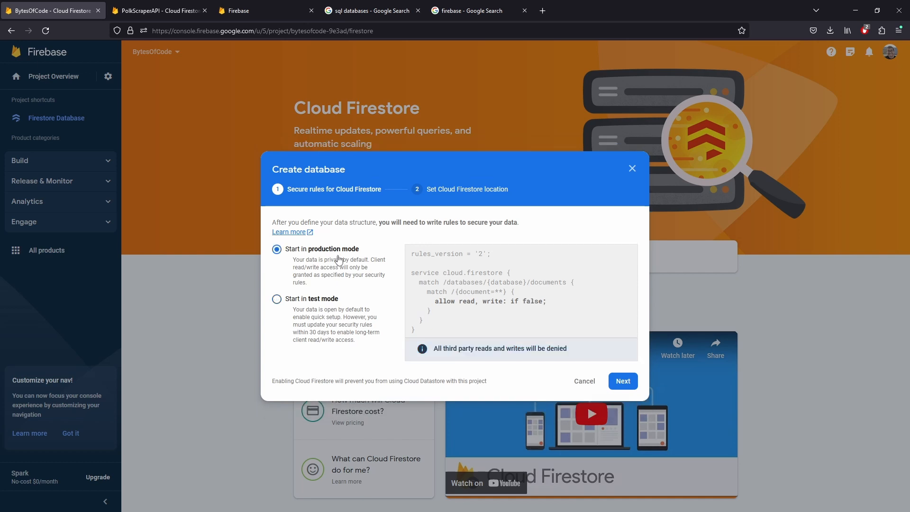
{"action": "mouse_move", "coordinate": [517, 269]}
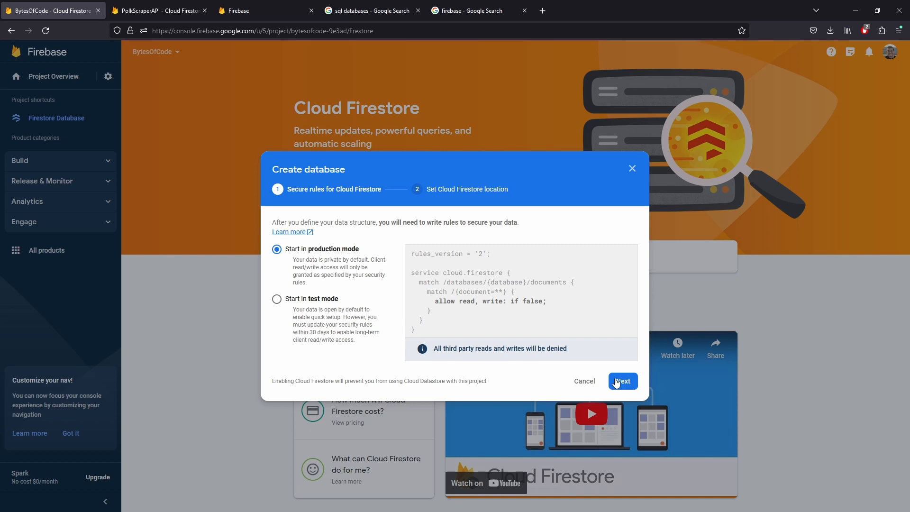
{"action": "left_click", "coordinate": [622, 381]}
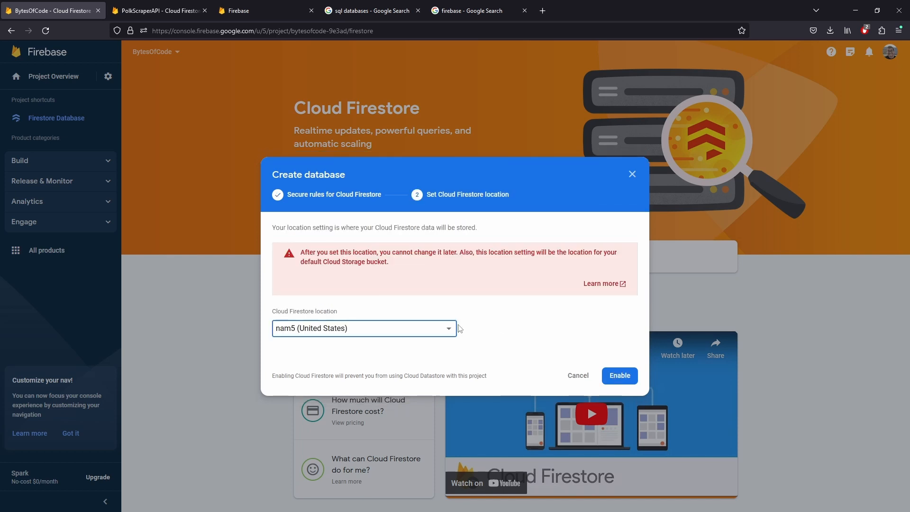
{"action": "mouse_move", "coordinate": [379, 272]}
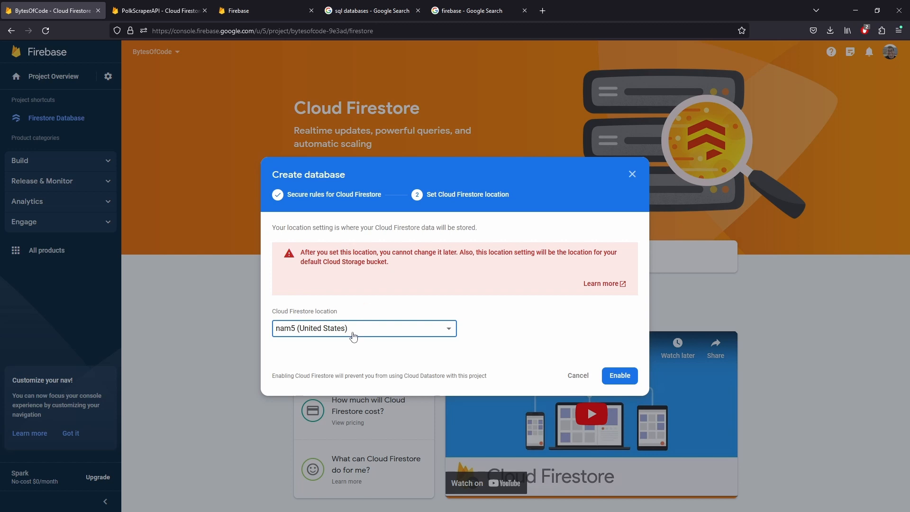
Keep nam5 (United States) as the Firestore location and enable the database
{"action": "left_click", "coordinate": [363, 328]}
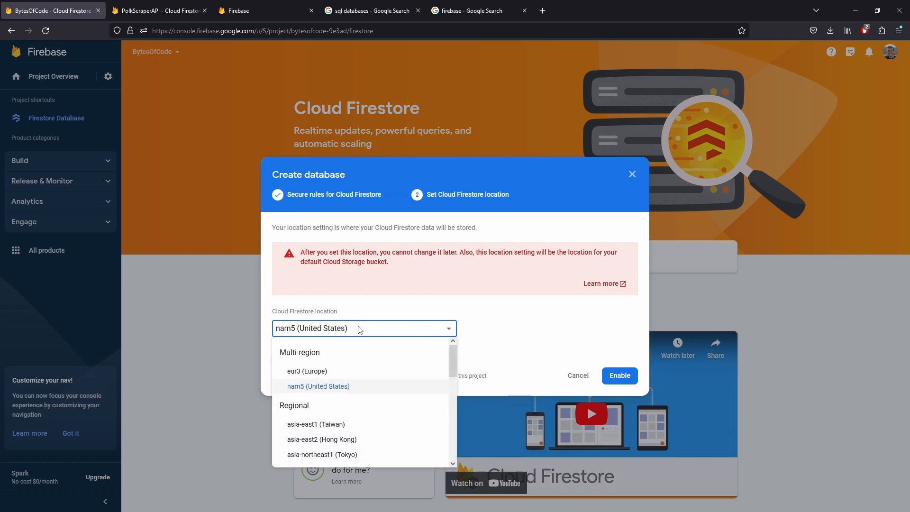
{"action": "left_click", "coordinate": [318, 387]}
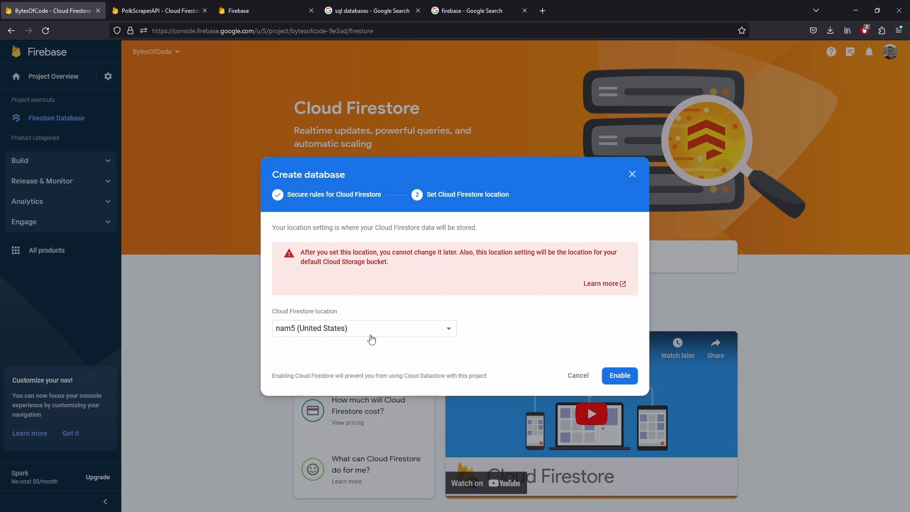
{"action": "left_click", "coordinate": [620, 375]}
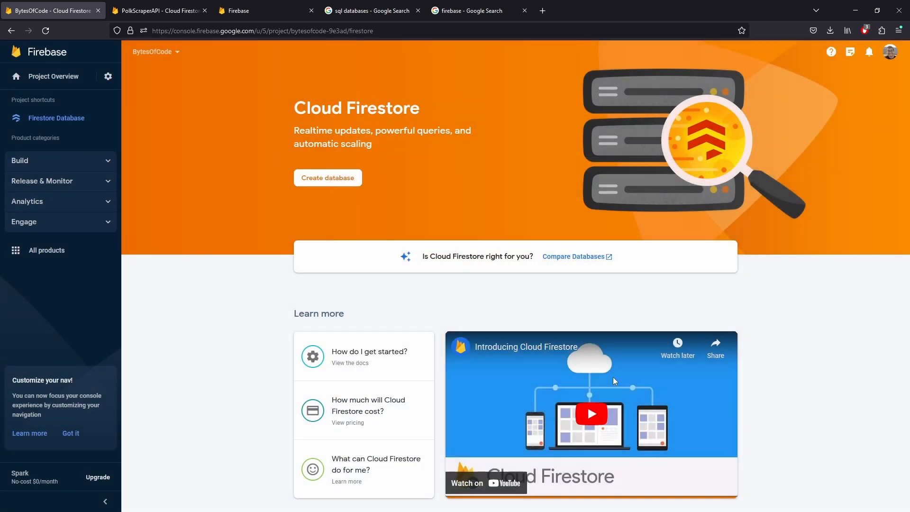
Land on the empty Firestore data page and dismiss the query builder tip
{"action": "left_click", "coordinate": [328, 178]}
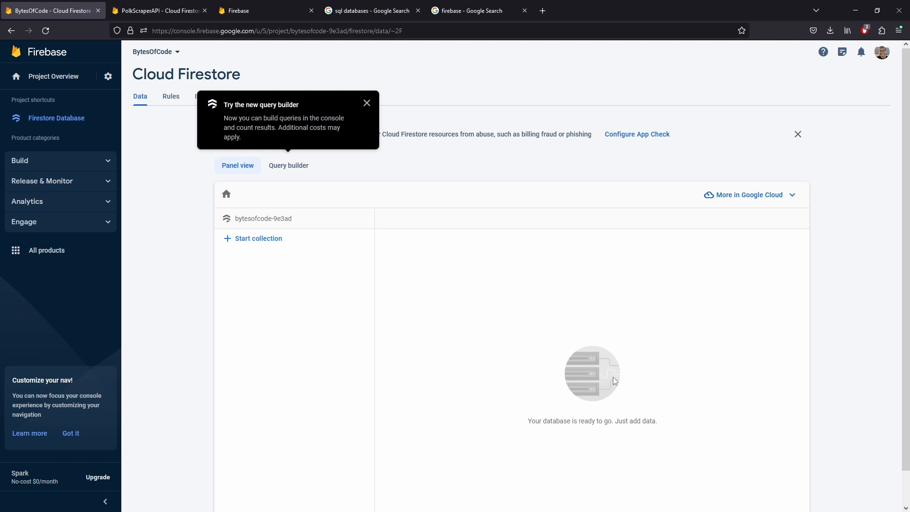
{"action": "mouse_move", "coordinate": [367, 102]}
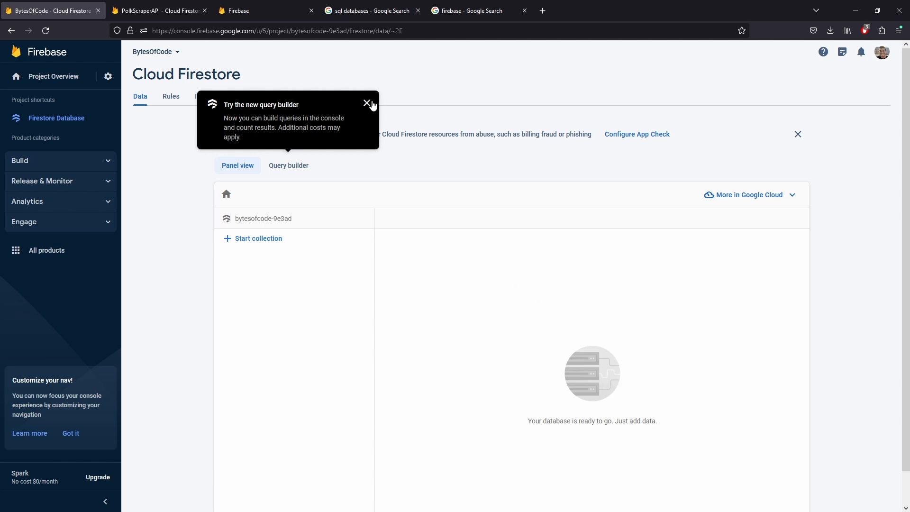
{"action": "left_click", "coordinate": [367, 103]}
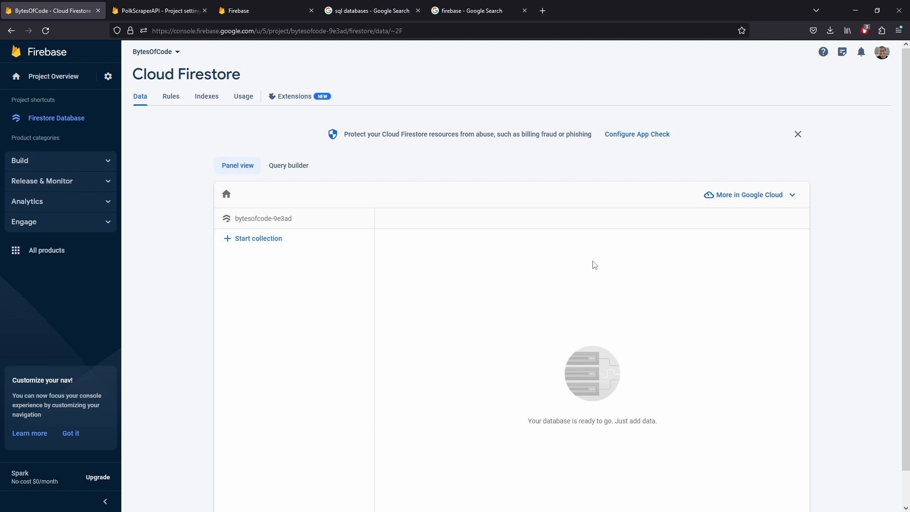
{"action": "mouse_move", "coordinate": [140, 135]}
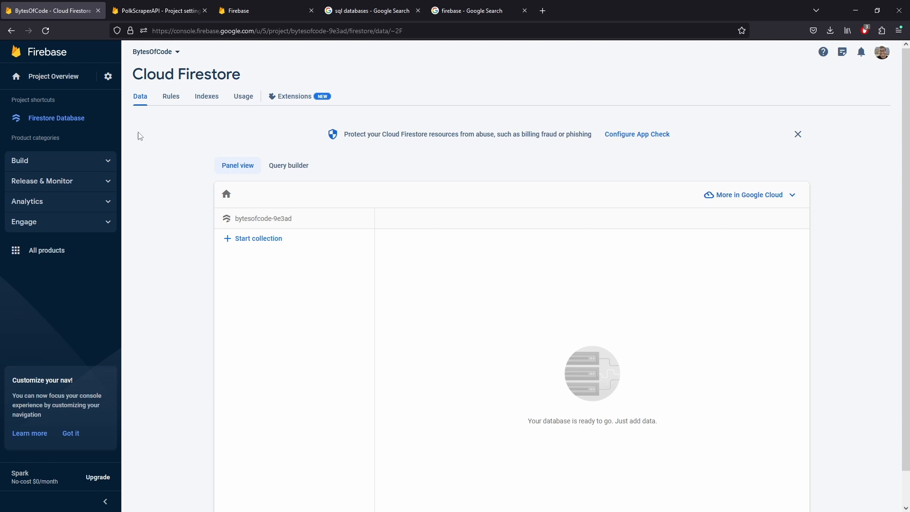
{"action": "mouse_move", "coordinate": [108, 79]}
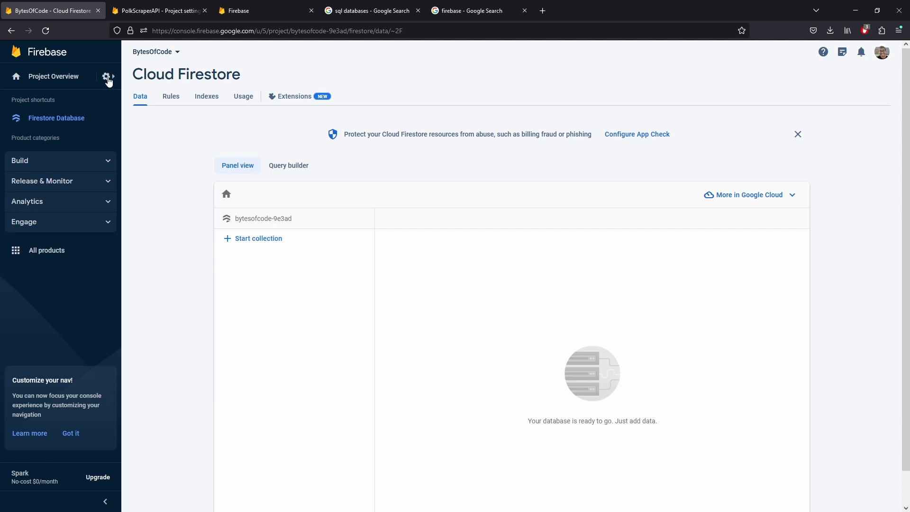
Go to Project settings > Service accounts with the Python Admin SDK snippet shown
{"action": "left_click", "coordinate": [108, 76]}
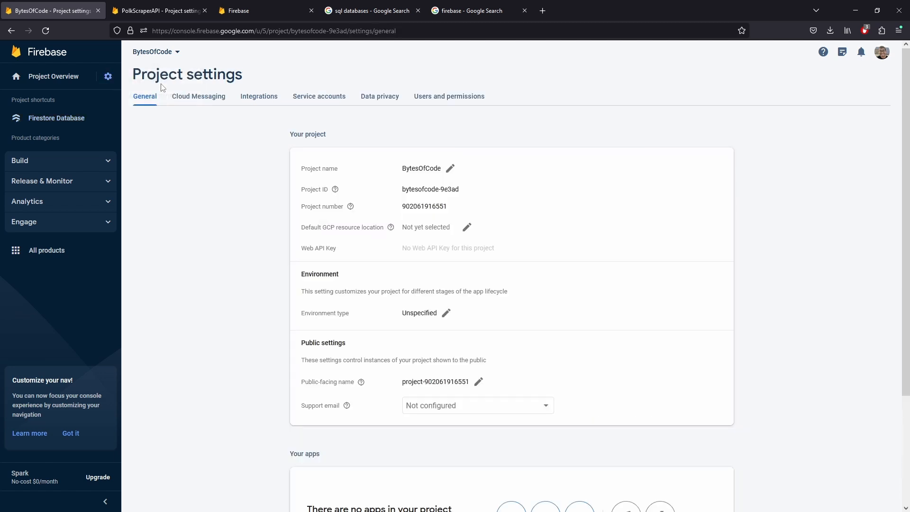
{"action": "mouse_move", "coordinate": [320, 99]}
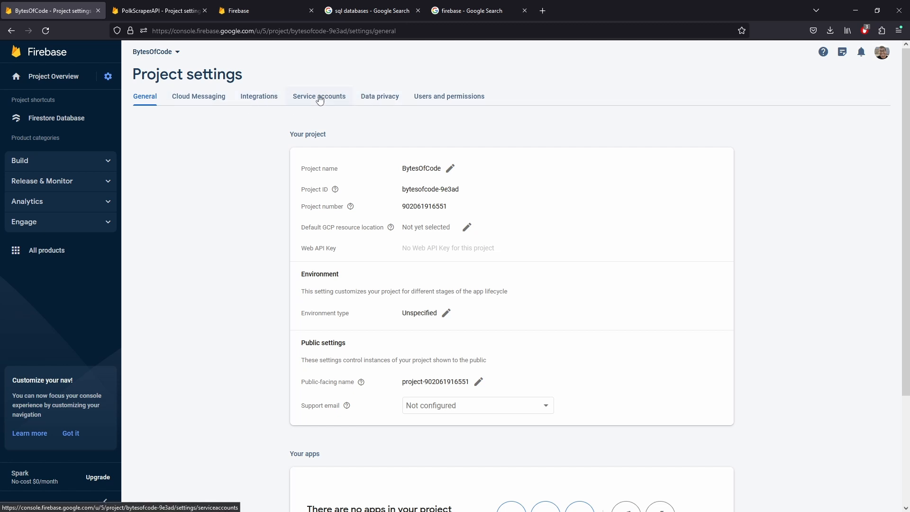
{"action": "left_click", "coordinate": [319, 97]}
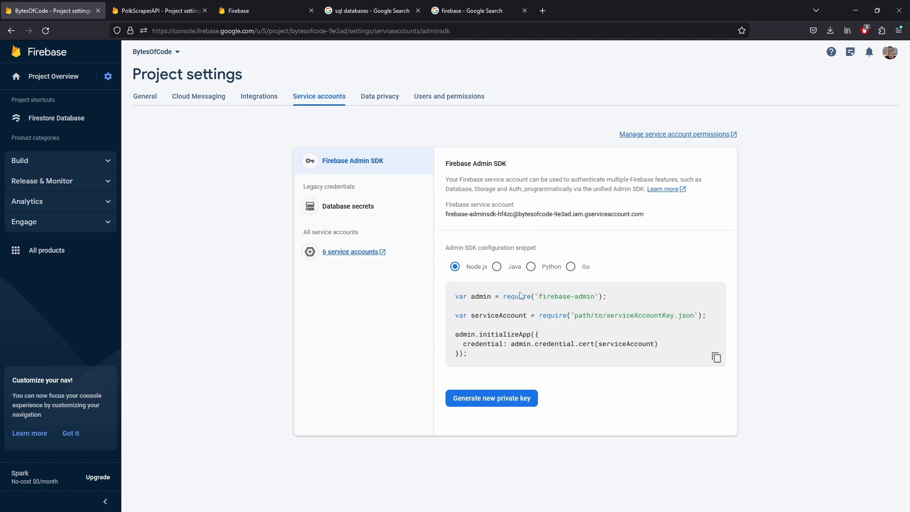
{"action": "left_click", "coordinate": [531, 266]}
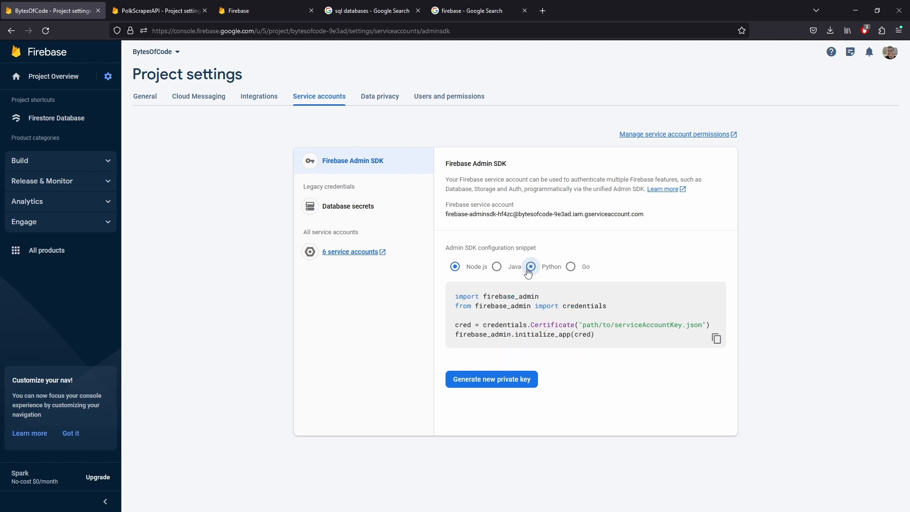
{"action": "left_click", "coordinate": [531, 267]}
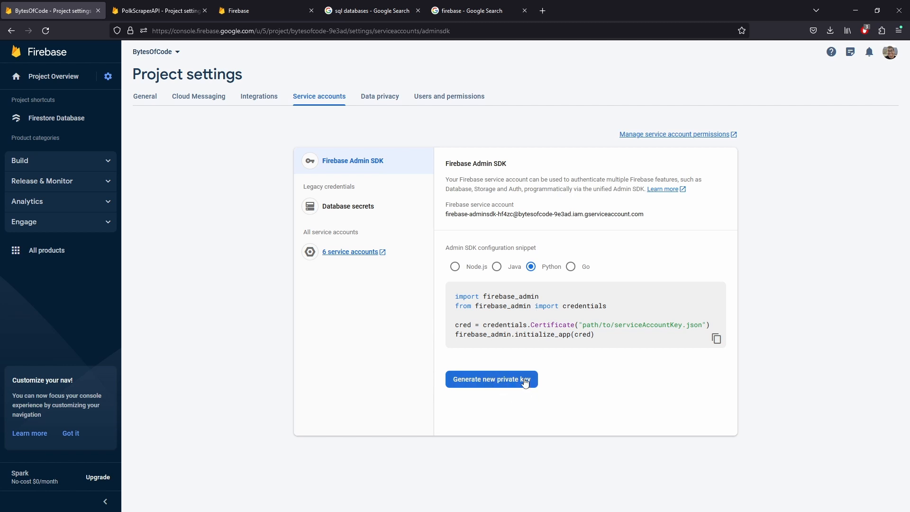
Generate a new service-account private key and save it as boc_privateKey.json
{"action": "left_click", "coordinate": [491, 379]}
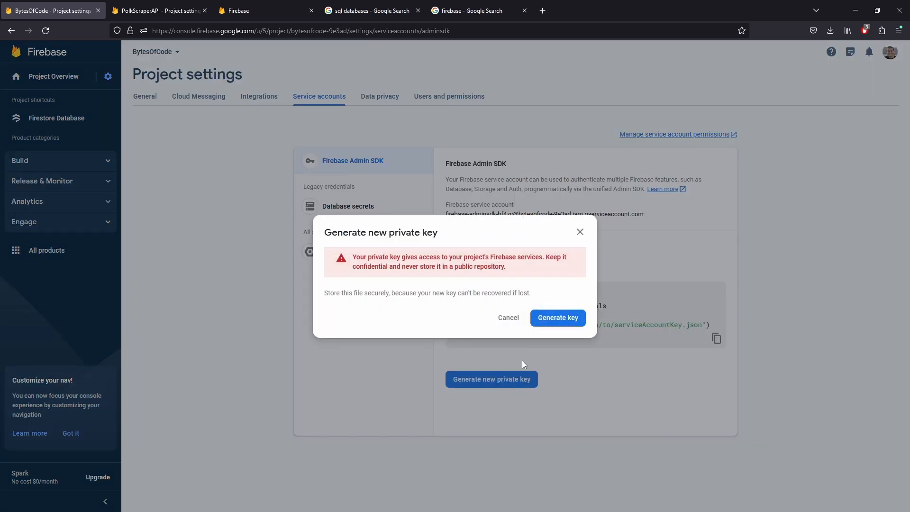
{"action": "left_click", "coordinate": [509, 318]}
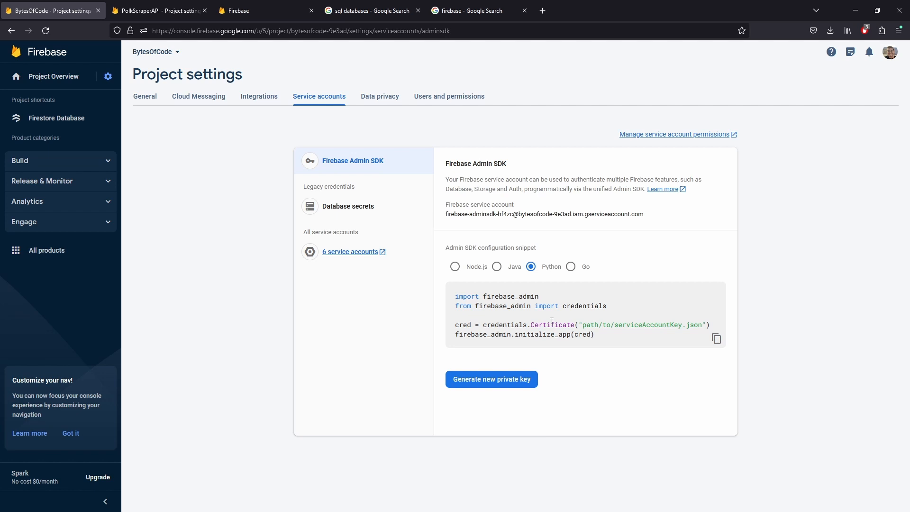
{"action": "left_click", "coordinate": [492, 379]}
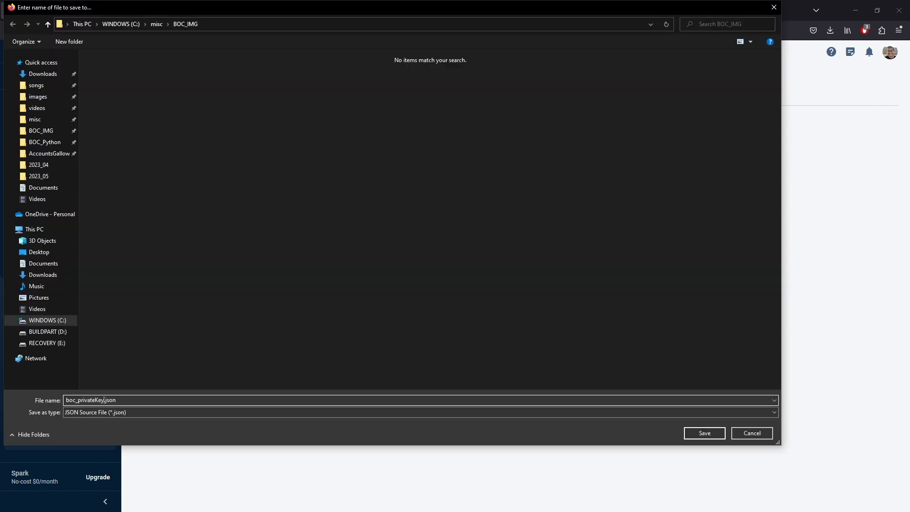
{"action": "left_click", "coordinate": [704, 433]}
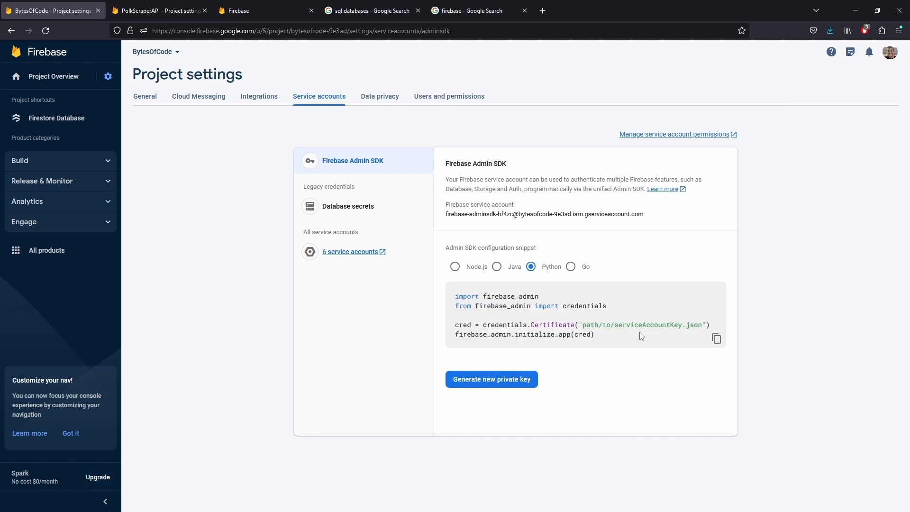
Install firebase-admin via pip and point the Certificate path at boc_privateKey.json
{"action": "double_click", "coordinate": [695, 324]}
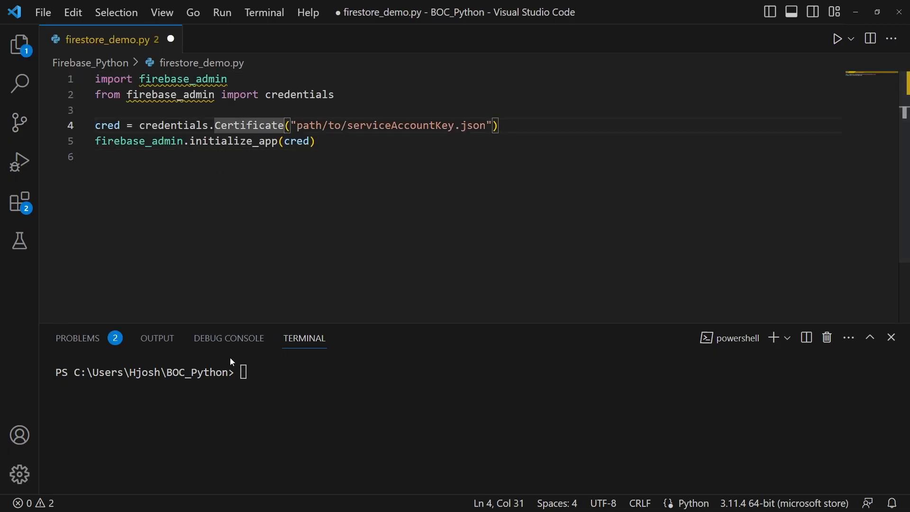
{"action": "mouse_move", "coordinate": [228, 359]}
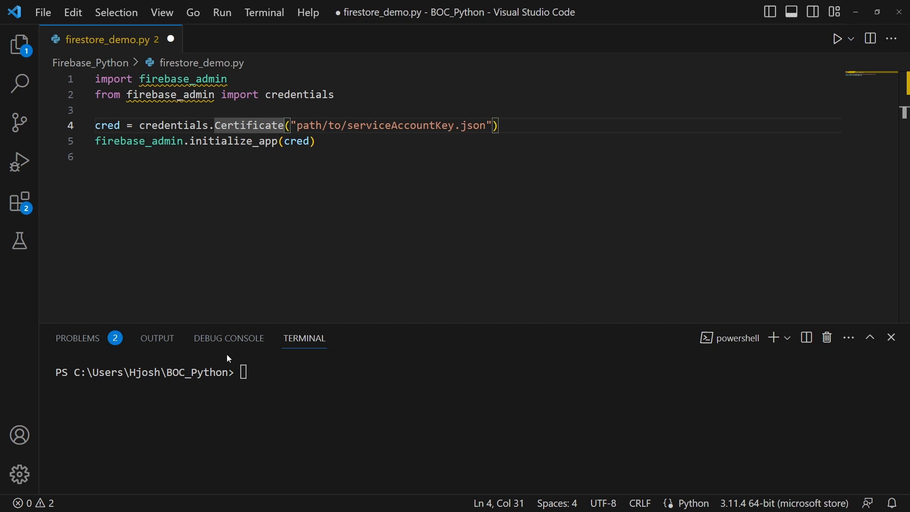
{"action": "mouse_move", "coordinate": [250, 437]}
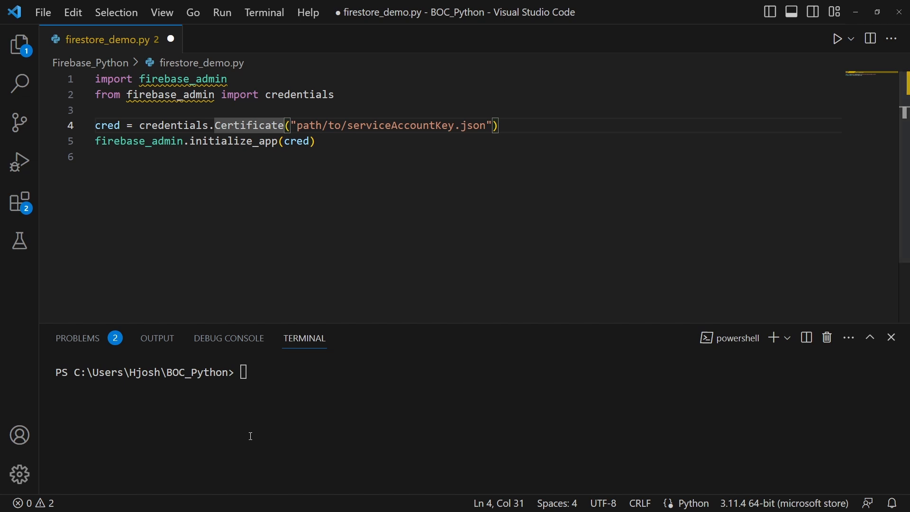
{"action": "mouse_move", "coordinate": [167, 90]}
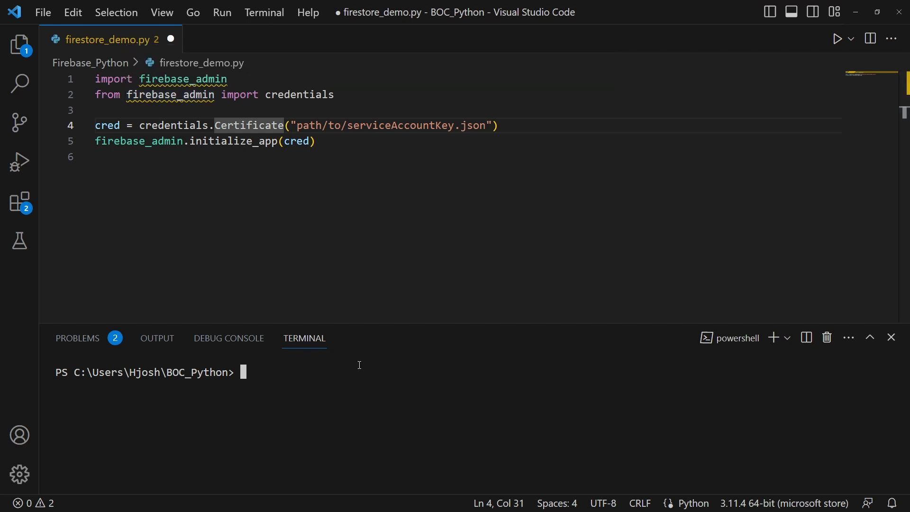
{"action": "type", "text": "pip install"}
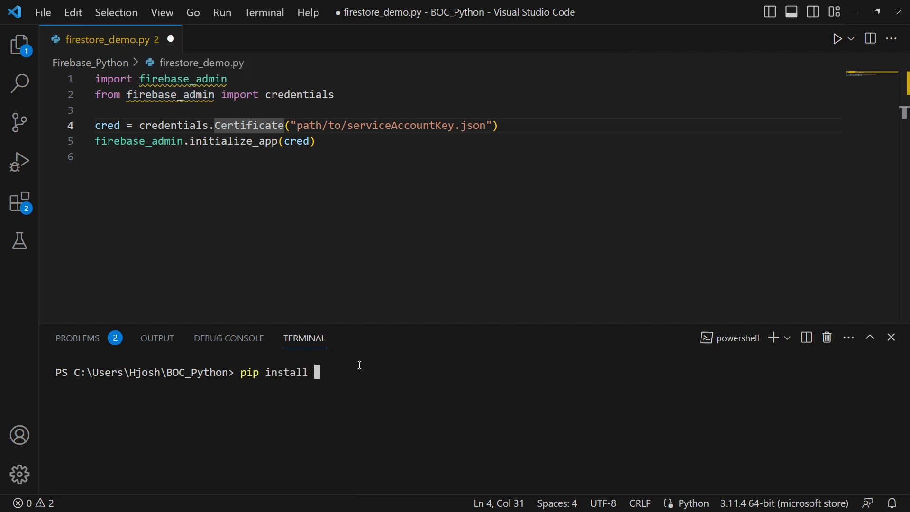
{"action": "type", "text": "firebase-"}
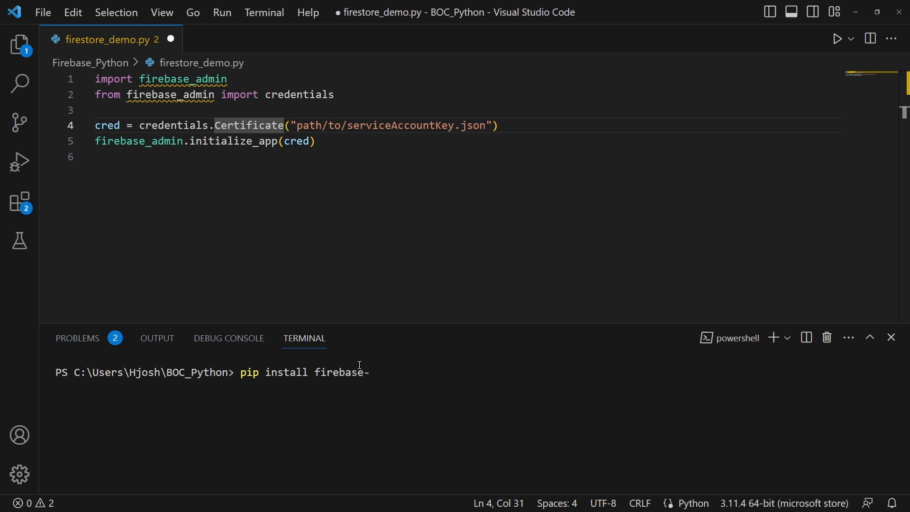
{"action": "type", "text": "admin"}
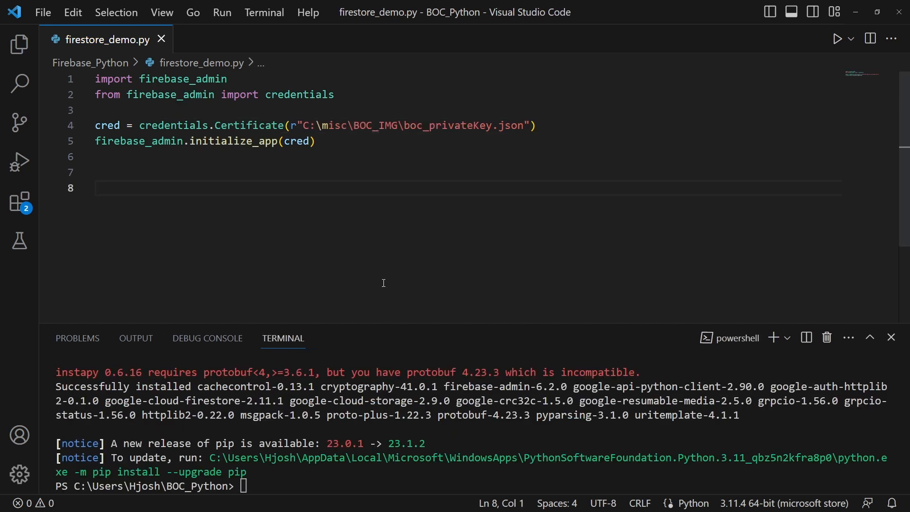
{"action": "mouse_move", "coordinate": [322, 199]}
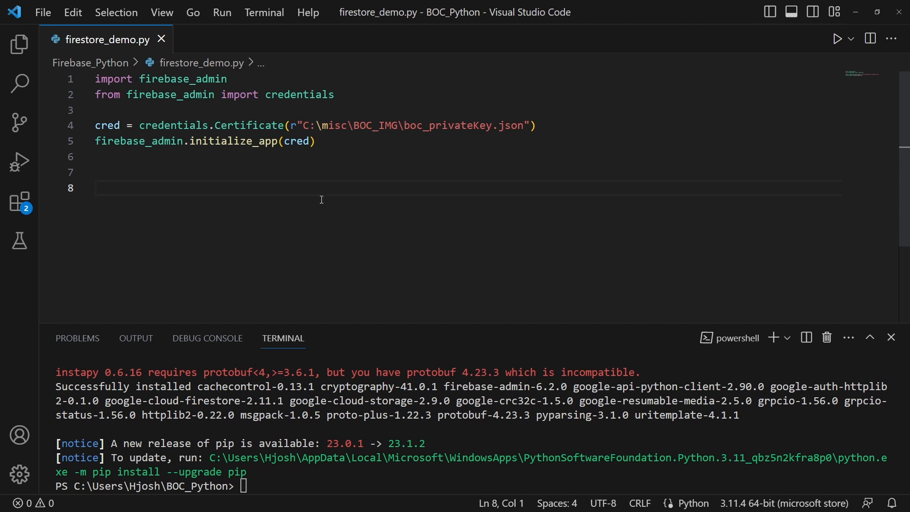
{"action": "left_click_drag", "start_coordinate": [298, 125], "coordinate": [475, 126]}
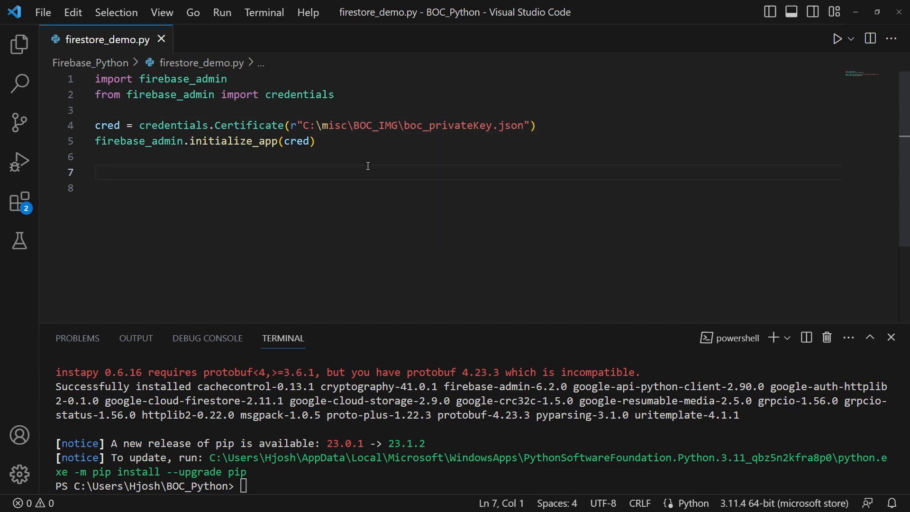
Import firestore and create the client with db = firestore.client()
{"action": "left_click", "coordinate": [109, 110]}
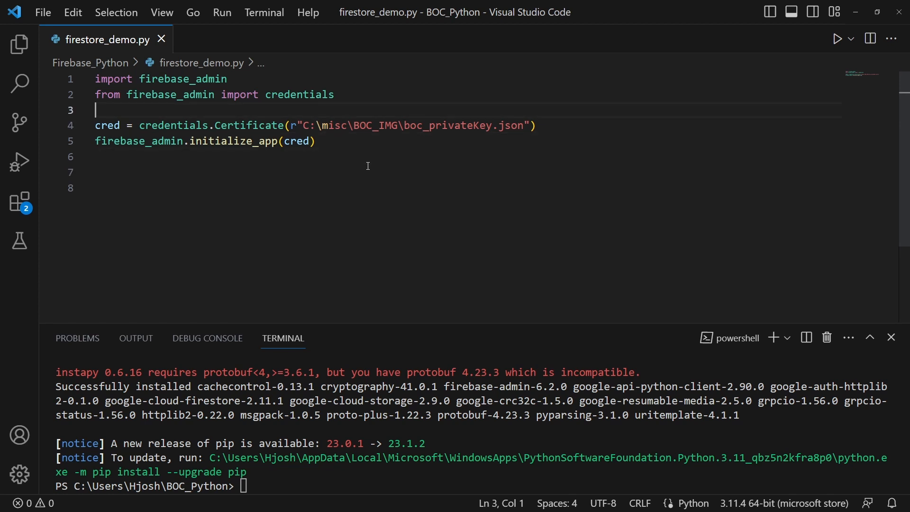
{"action": "type", "text": "fr"}
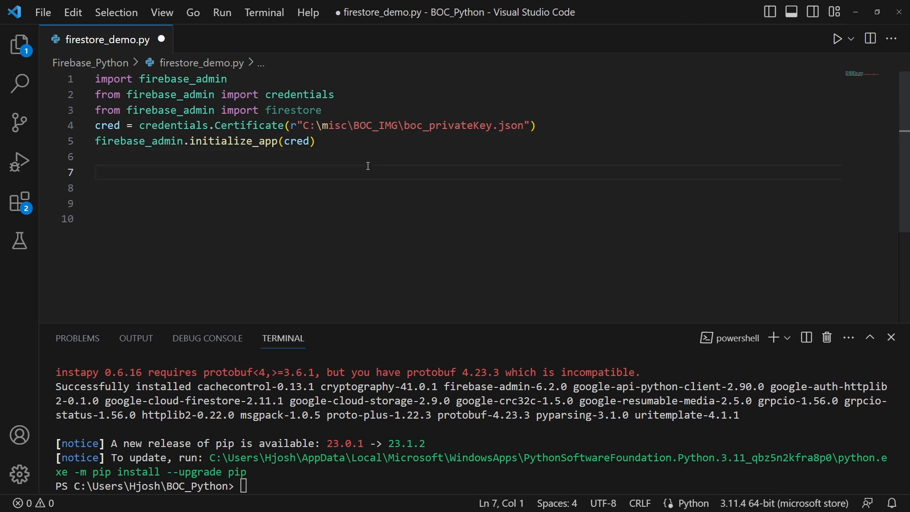
{"action": "type", "text": "db"}
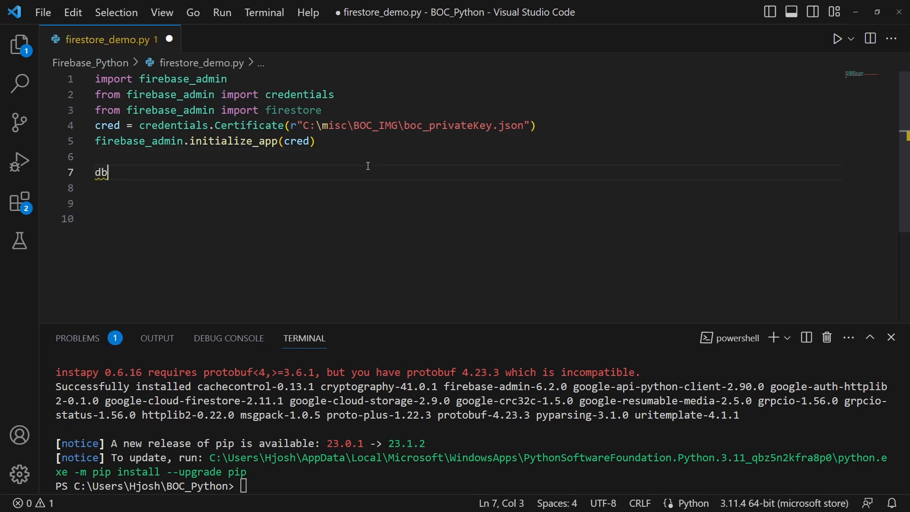
{"action": "type", "text": "= fire"}
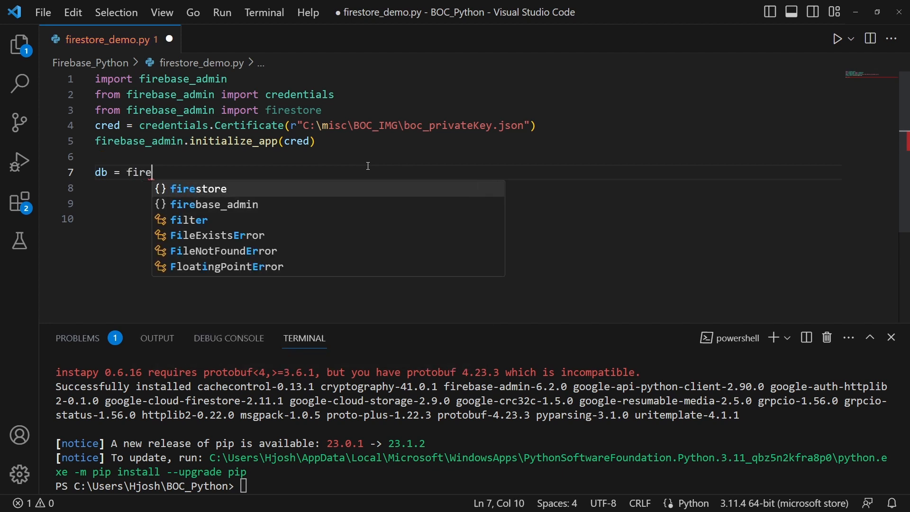
{"action": "type", "text": "store.client"}
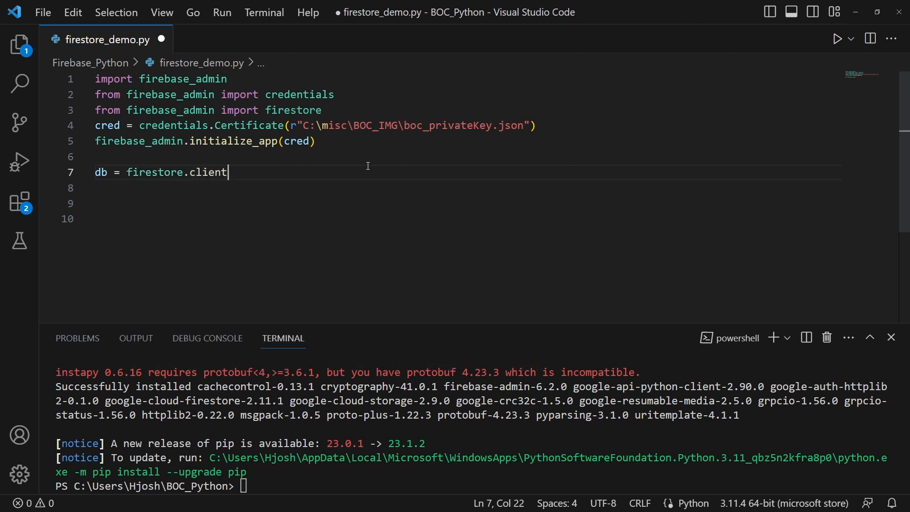
{"action": "type", "text": "()"}
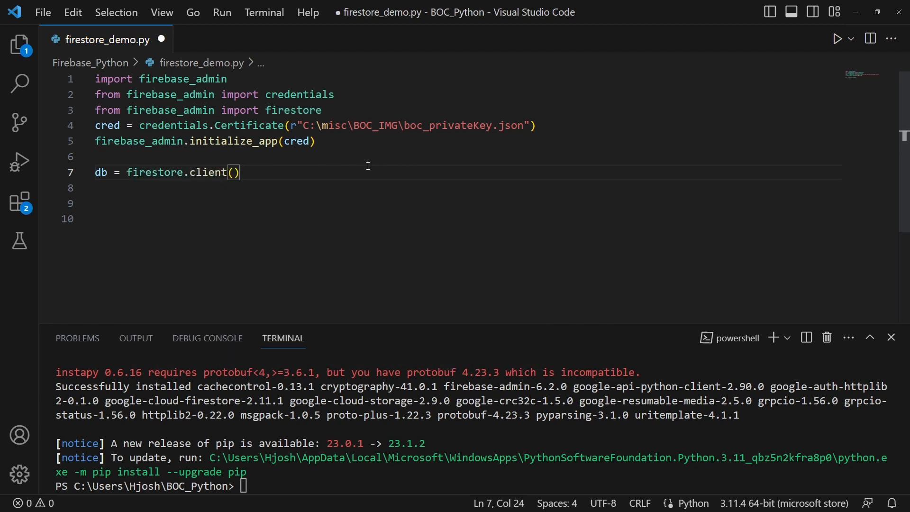
{"action": "key", "text": "Enter"}
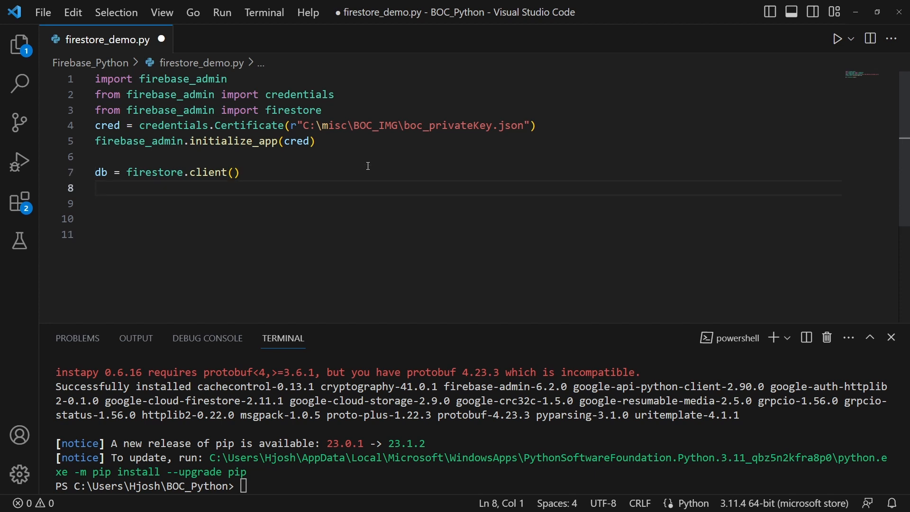
Build a data dict whose task title key holds 'Wash the dishes'
{"action": "type", "text": "data"}
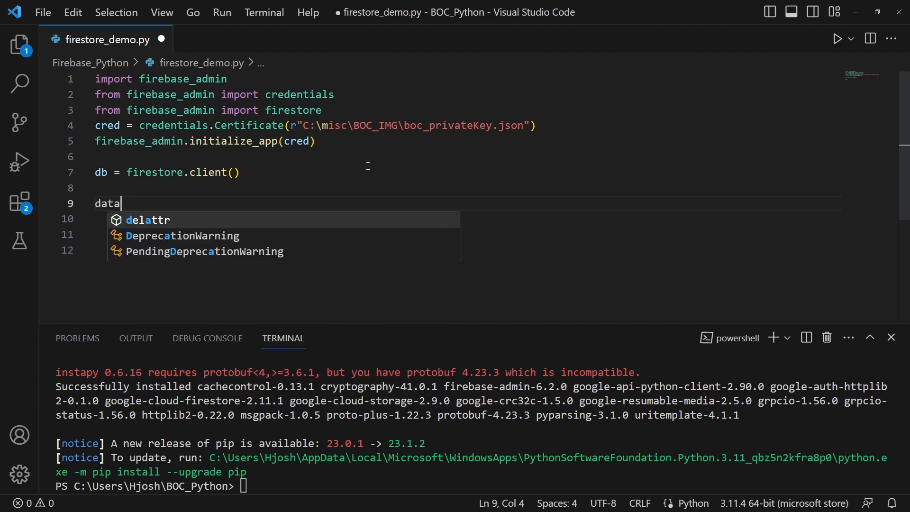
{"action": "type", "text": "= {}"}
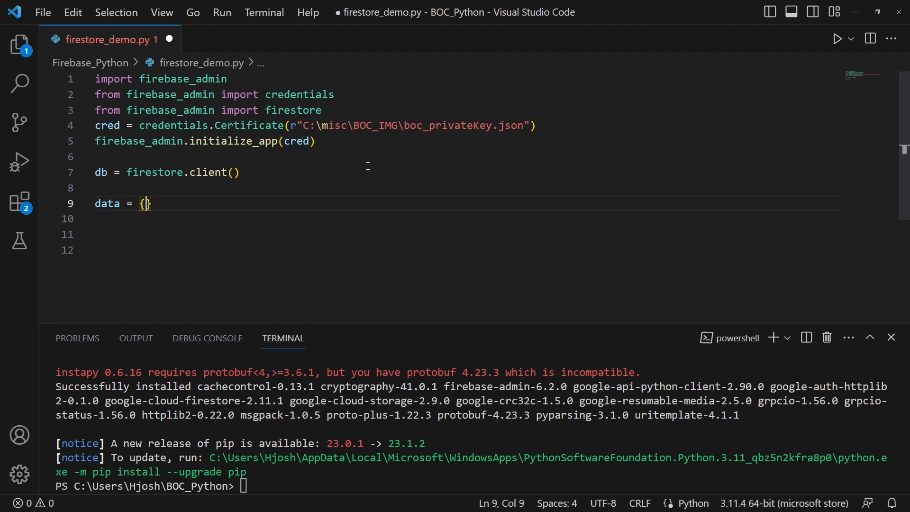
{"action": "key", "text": "Enter"}
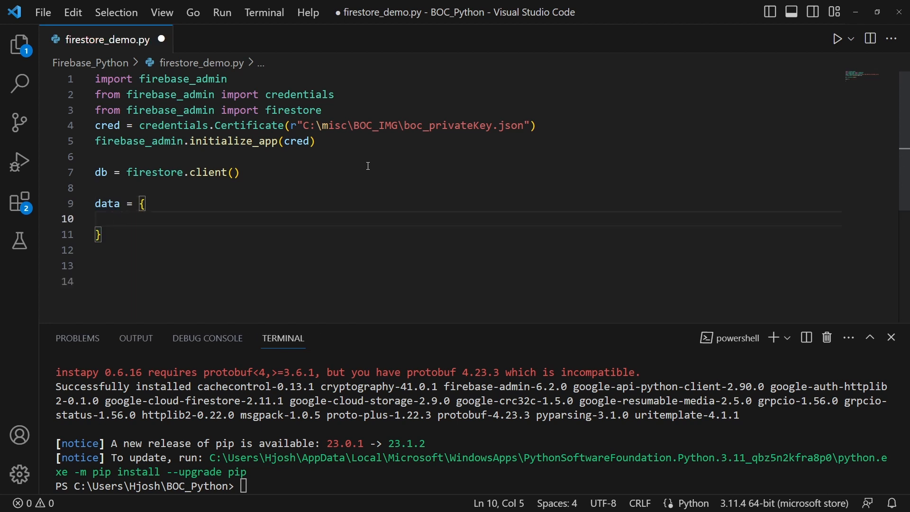
{"action": "type", "text": "'"}
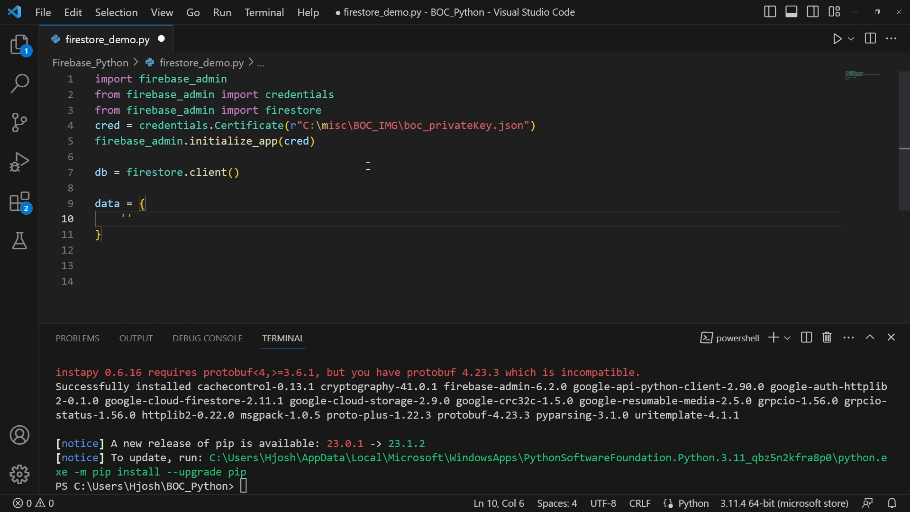
{"action": "type", "text": "tasksT"}
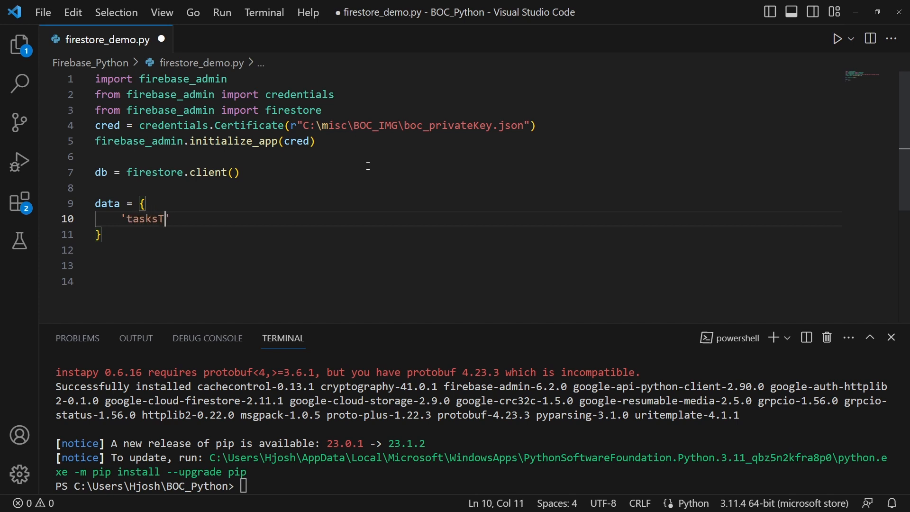
{"action": "type", "text": "'"}
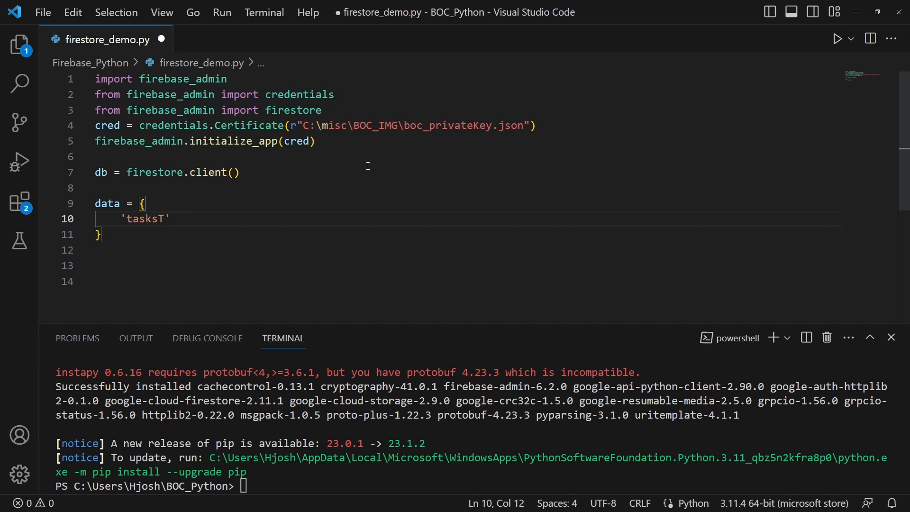
{"action": "type", "text": "itle"}
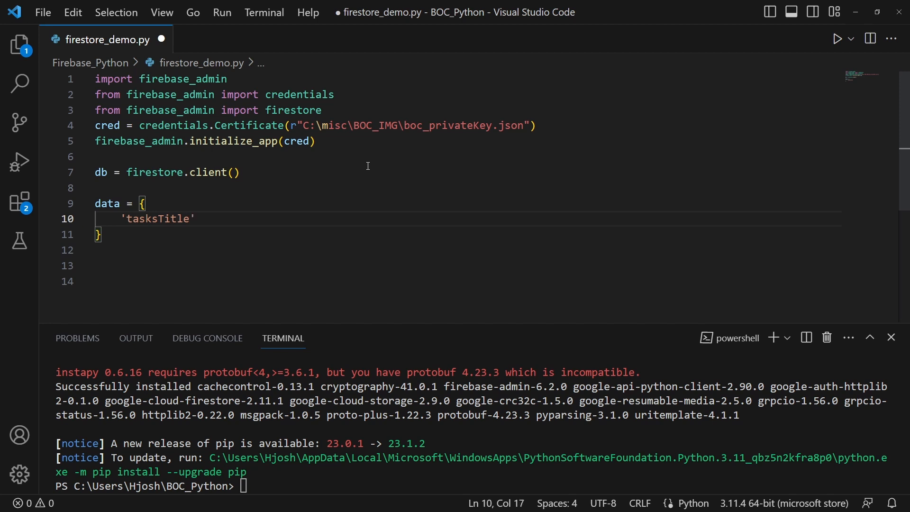
{"action": "type", "text": ": ''"}
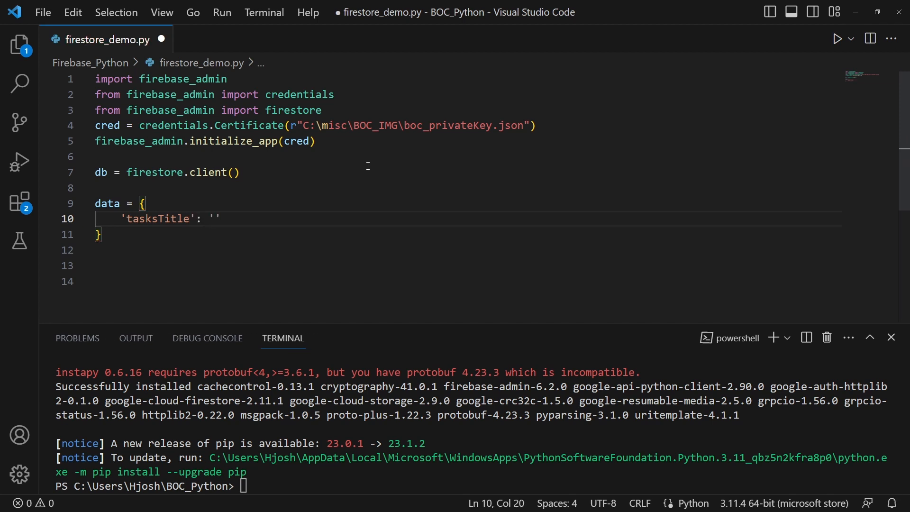
{"action": "type", "text": "Wash the"}
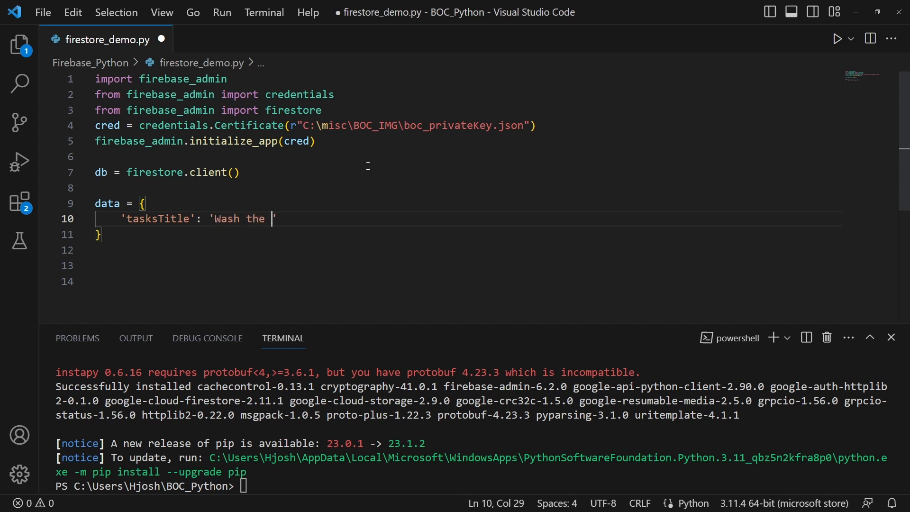
{"action": "type", "text": "dishes"}
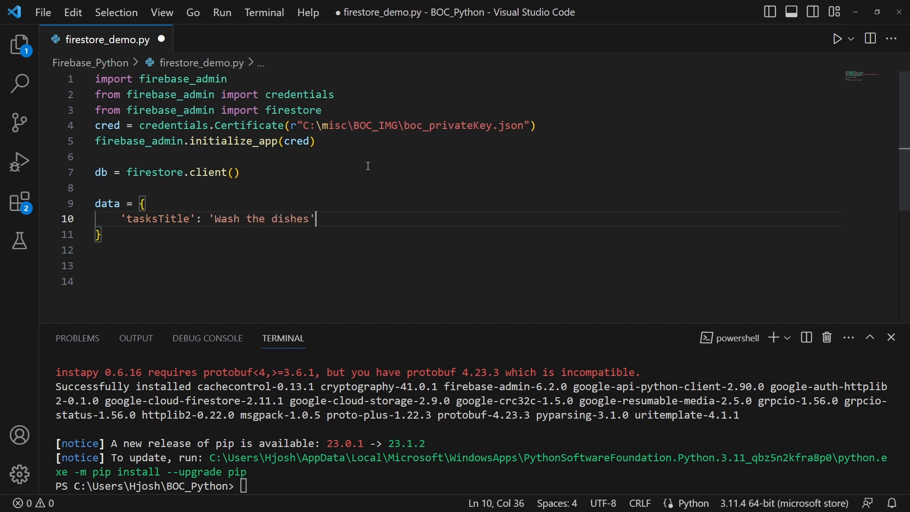
{"action": "type", "text": ",\\n"}
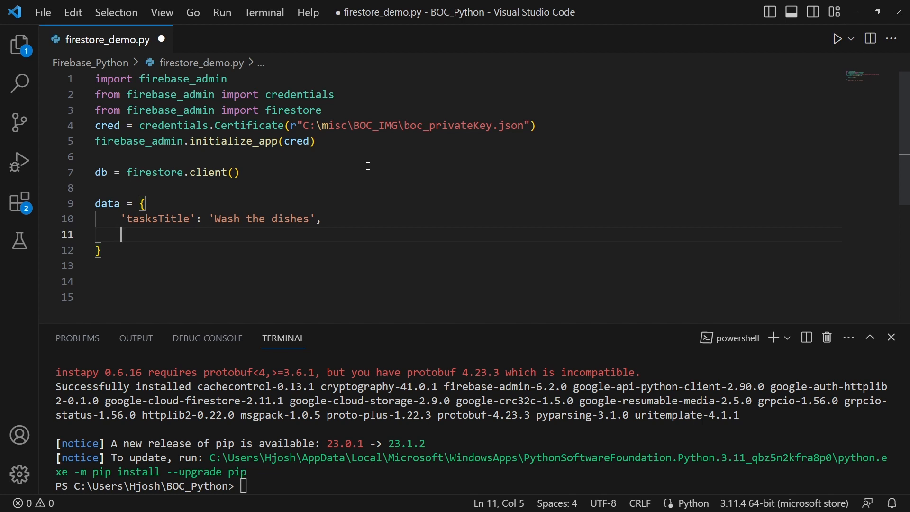
{"action": "left_click", "coordinate": [127, 218]}
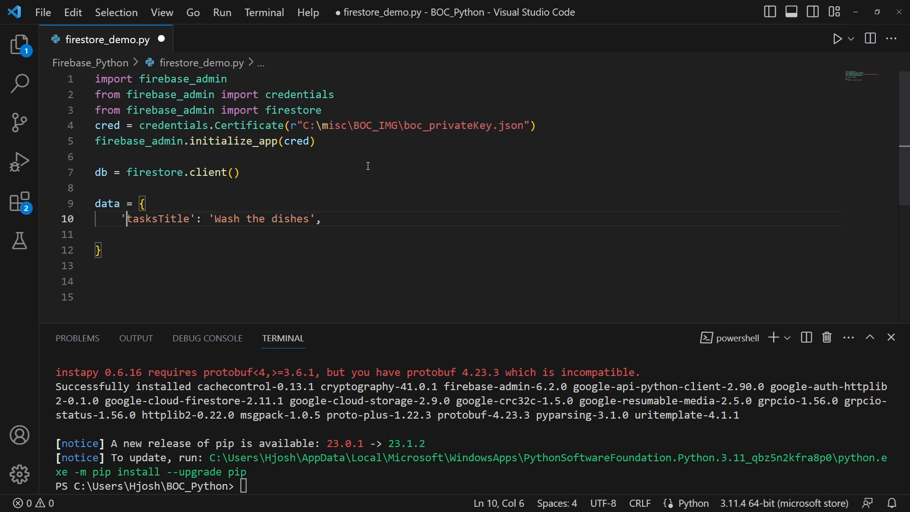
{"action": "type", "text": "taks"}
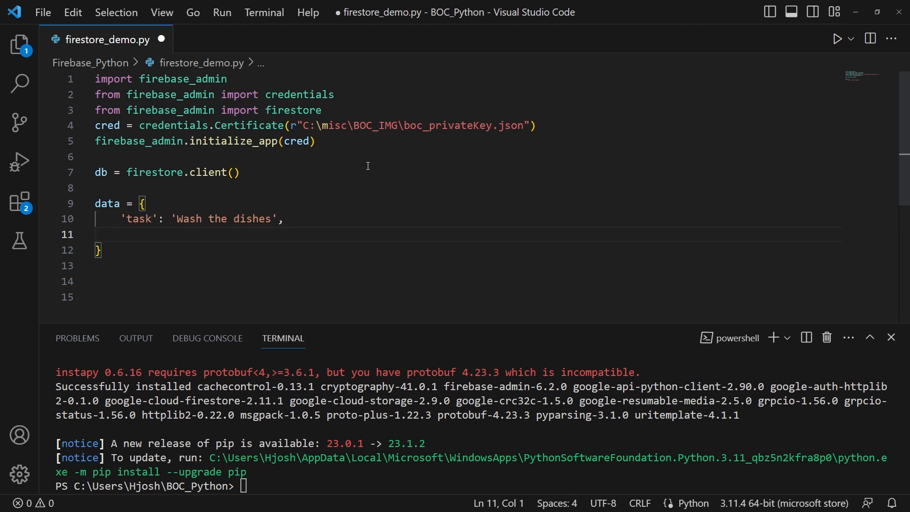
Add a 'status': 'TODO' field to the data dict
{"action": "key", "text": "Enter"}
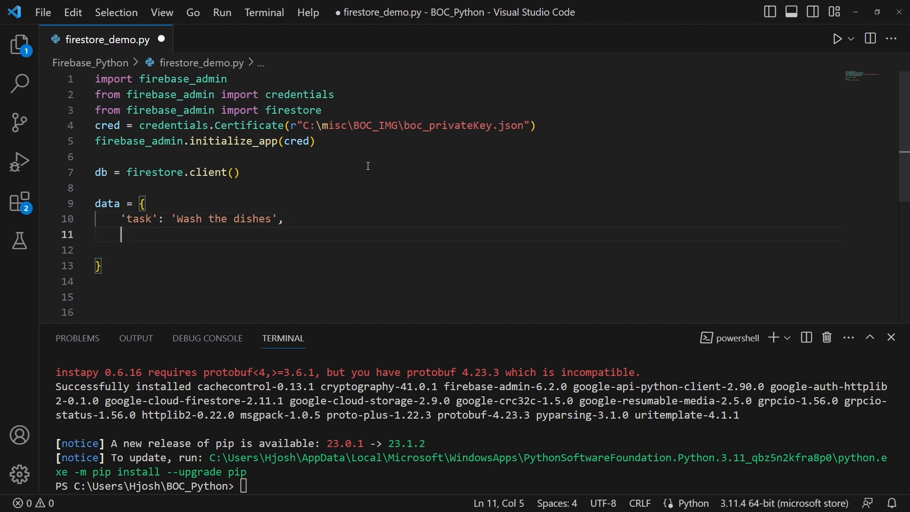
{"action": "type", "text": "'s"}
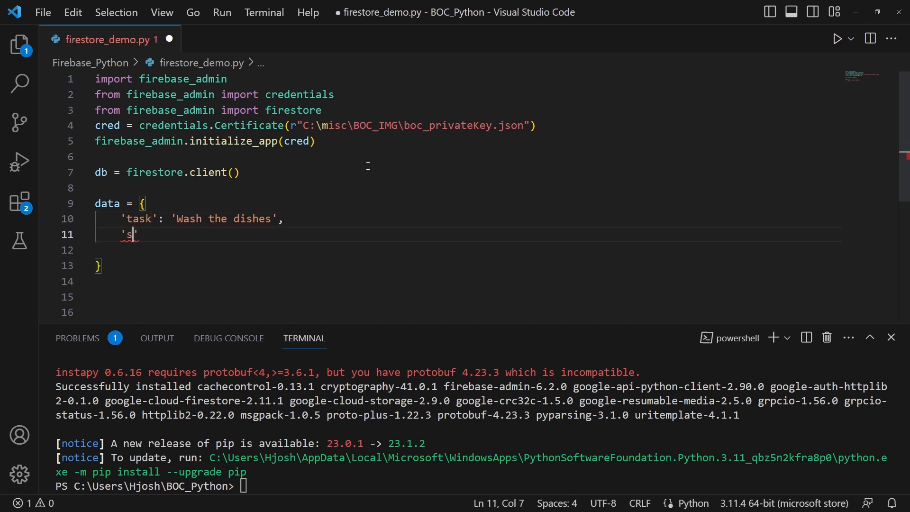
{"action": "type", "text": "tatus': '"}
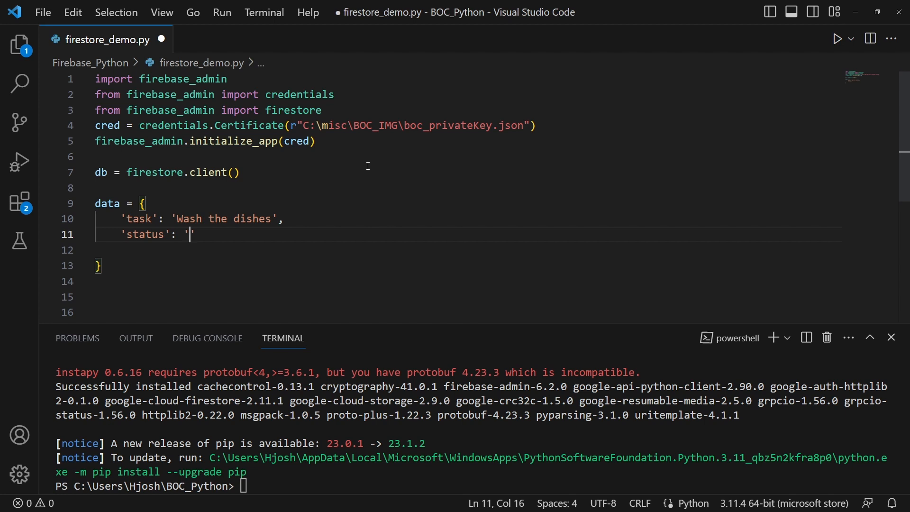
{"action": "type", "text": "TODO'"}
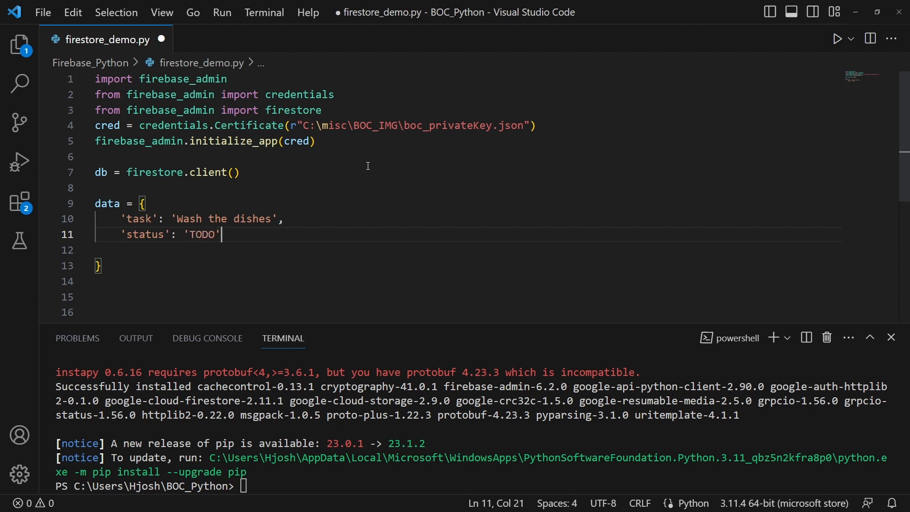
{"action": "key", "text": "Enter"}
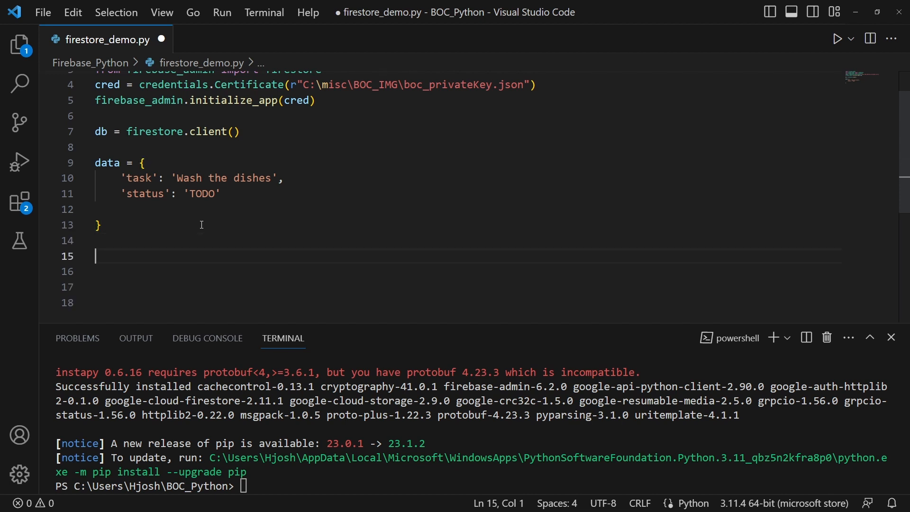
Write doc_ref = db.collection('tasksCollection').document() and doc_ref.set(data)
{"action": "type", "text": "doc"}
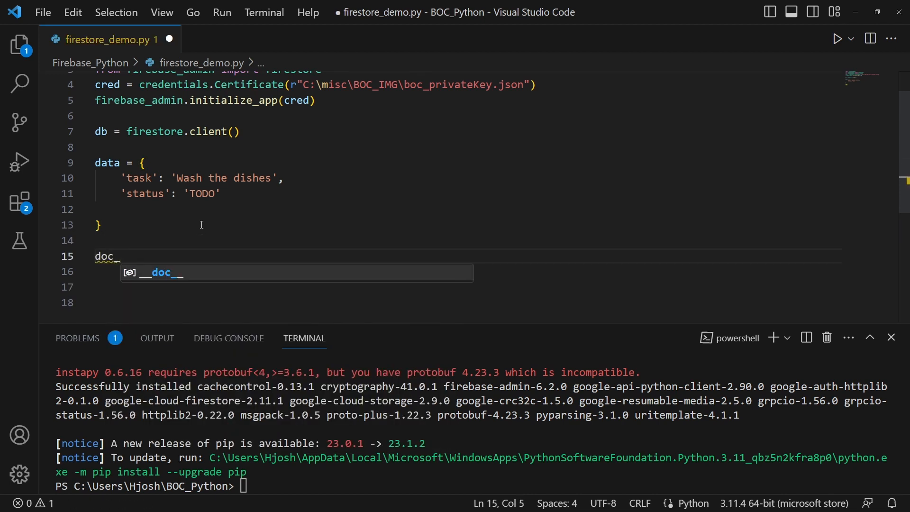
{"action": "type", "text": "_ref  ="}
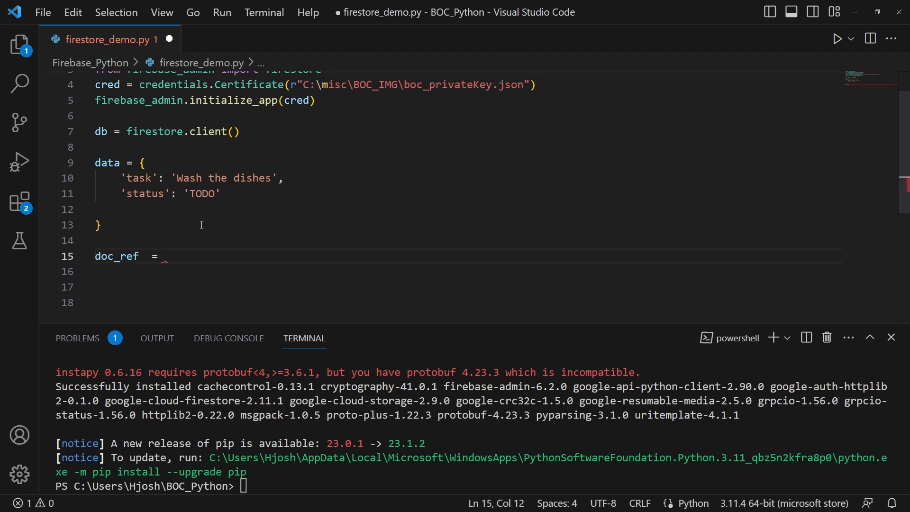
{"action": "type", "text": "db.collection("}
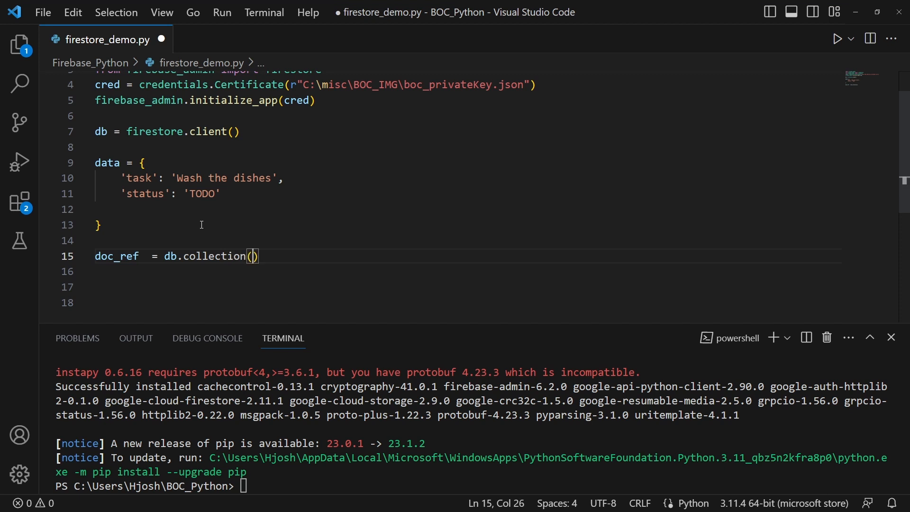
{"action": "type", "text": "''"}
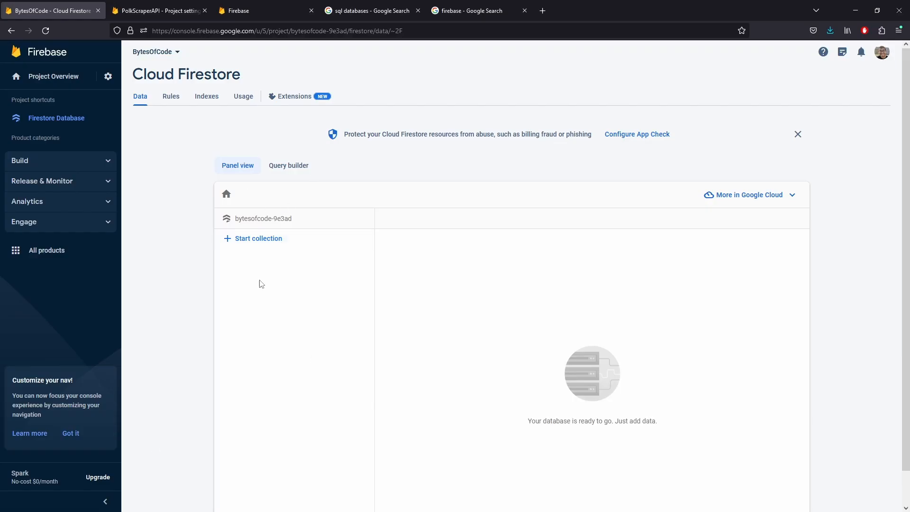
{"action": "mouse_move", "coordinate": [404, 54]}
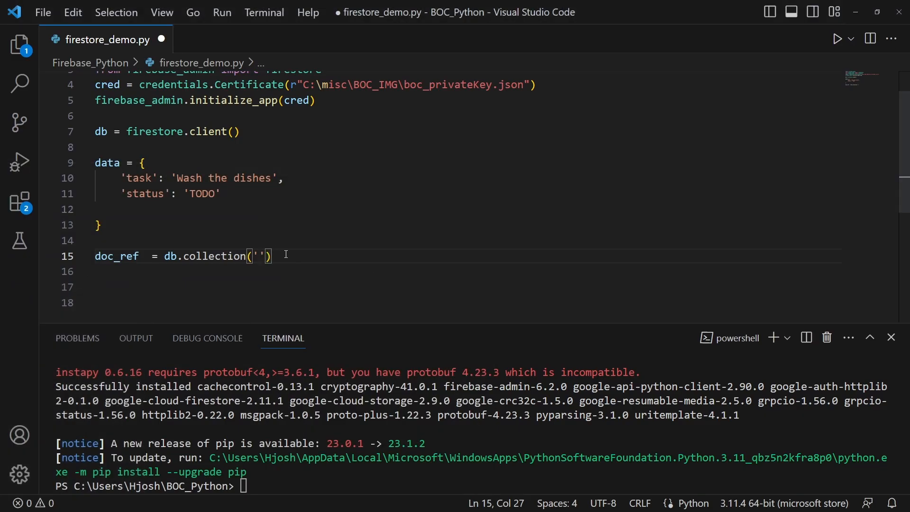
{"action": "type", "text": "tasksCollection"}
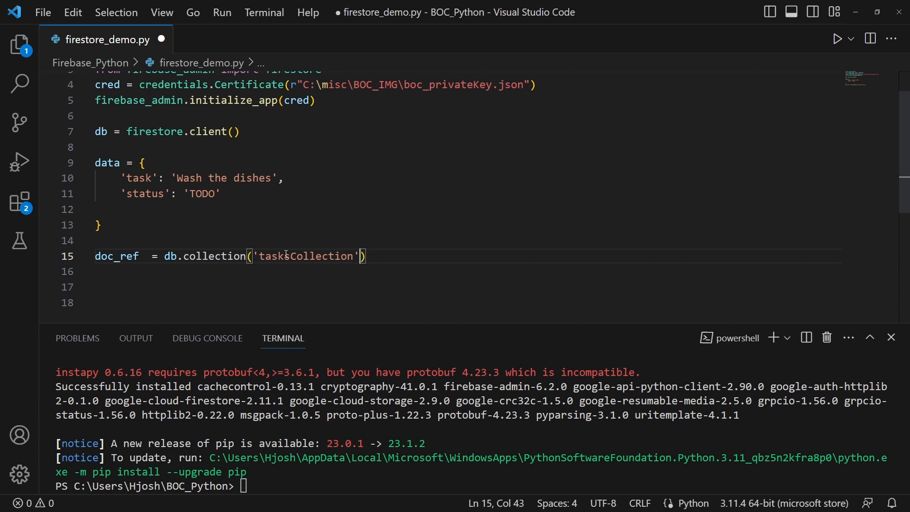
{"action": "type", "text": "."}
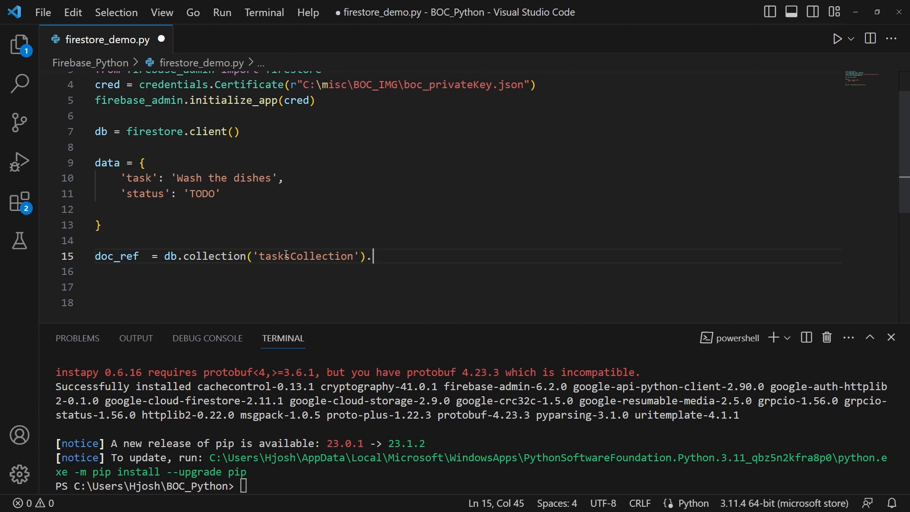
{"action": "type", "text": "document()"}
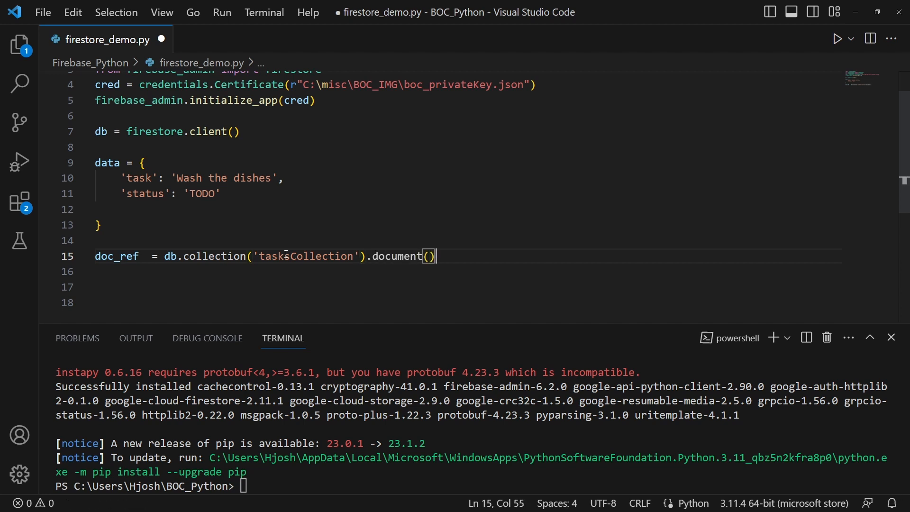
{"action": "type", "text": "d"}
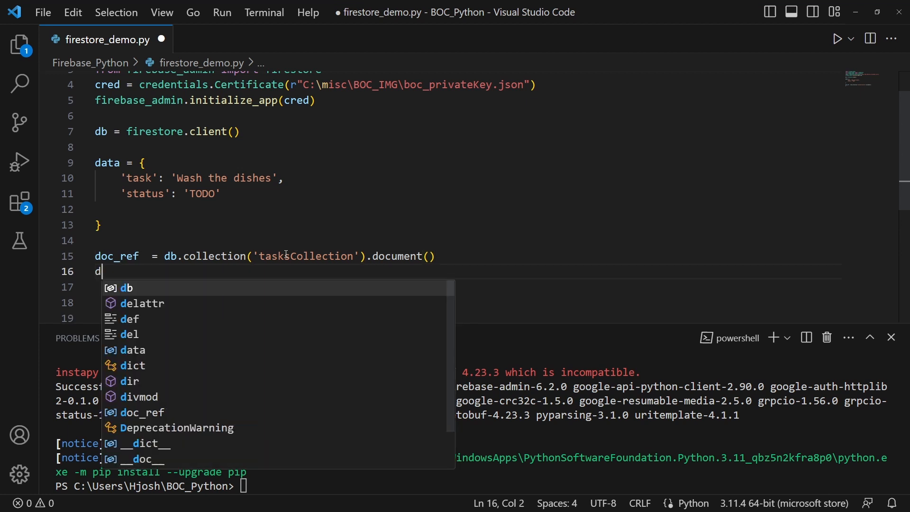
{"action": "type", "text": "oc_ref"}
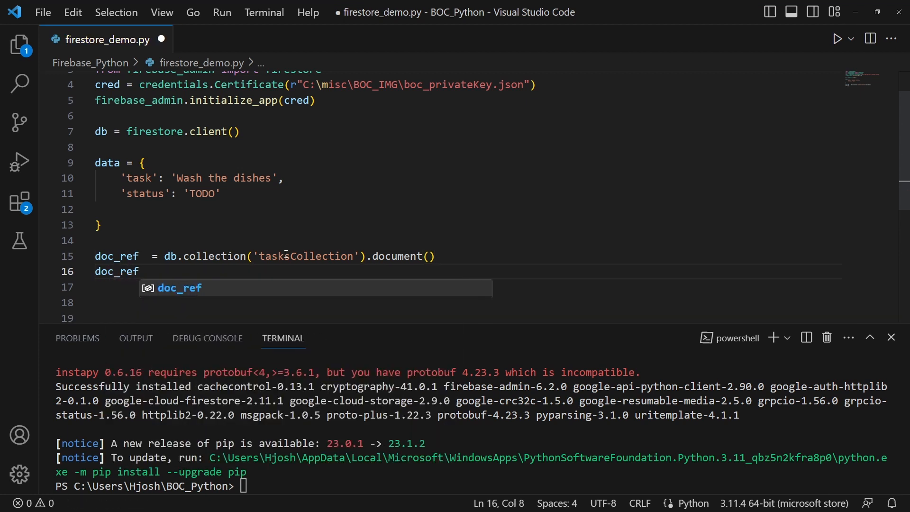
{"action": "type", "text": ".set("}
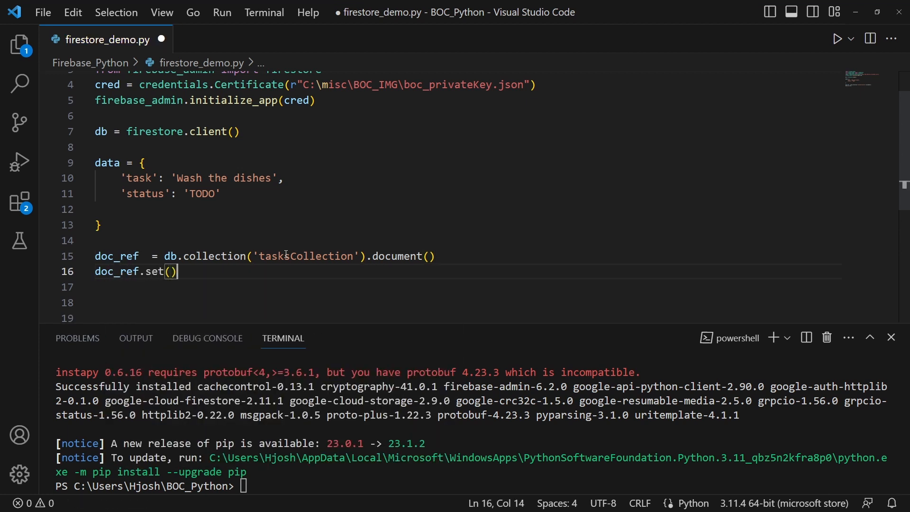
{"action": "type", "text": "data"}
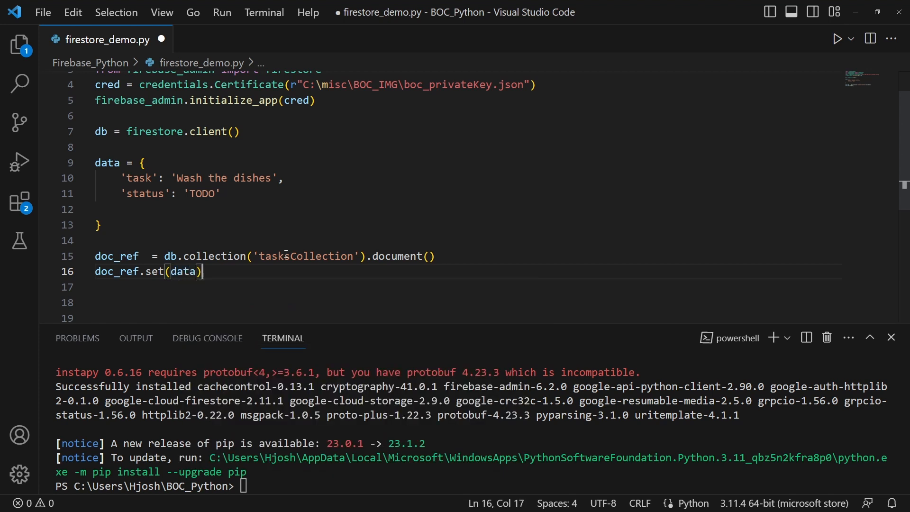
{"action": "key", "text": "Enter"}
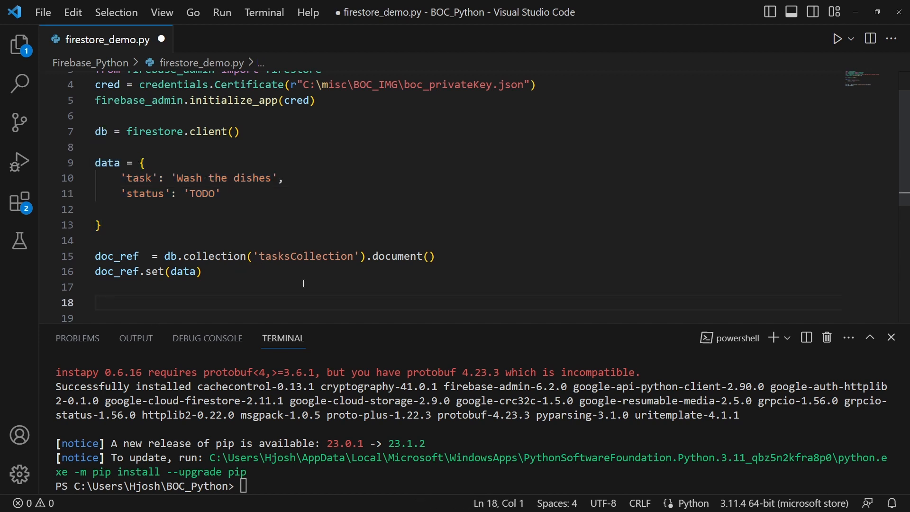
Print 'Document ID:' with doc_ref.id
{"action": "type", "text": "print()"}
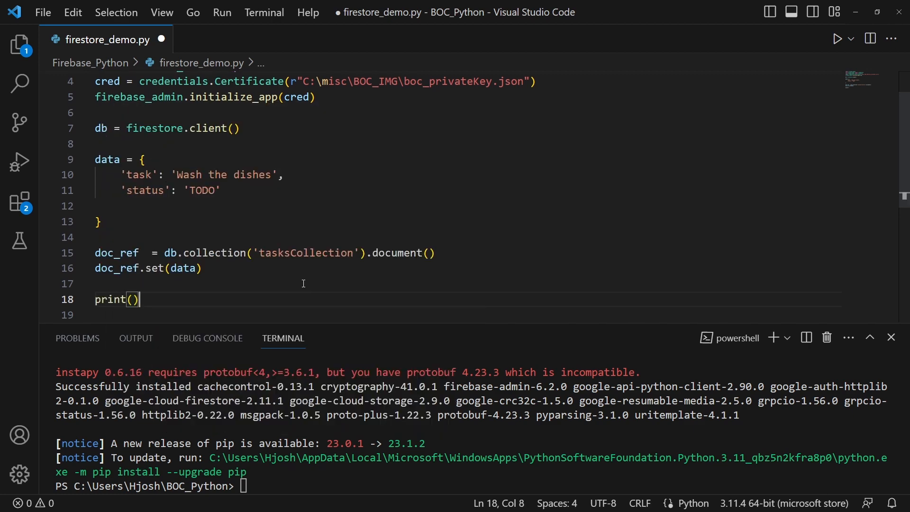
{"action": "type", "text": "''"}
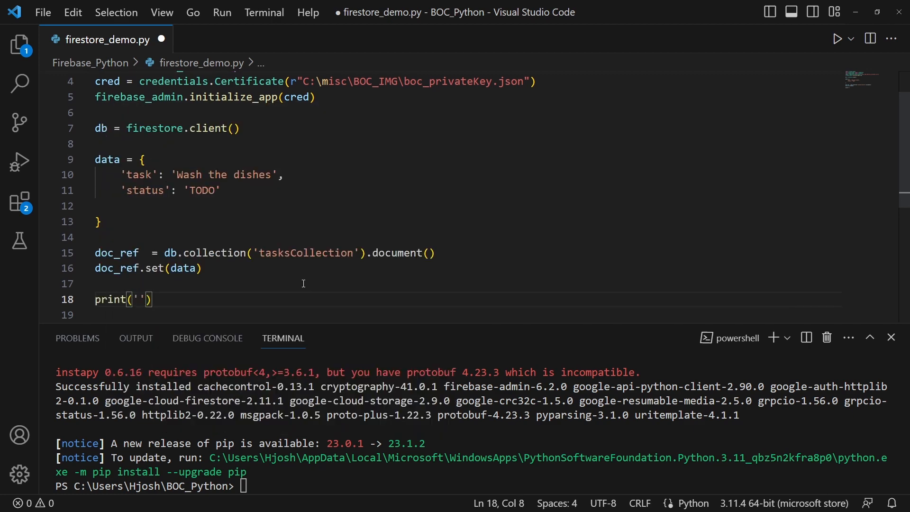
{"action": "type", "text": "Document"}
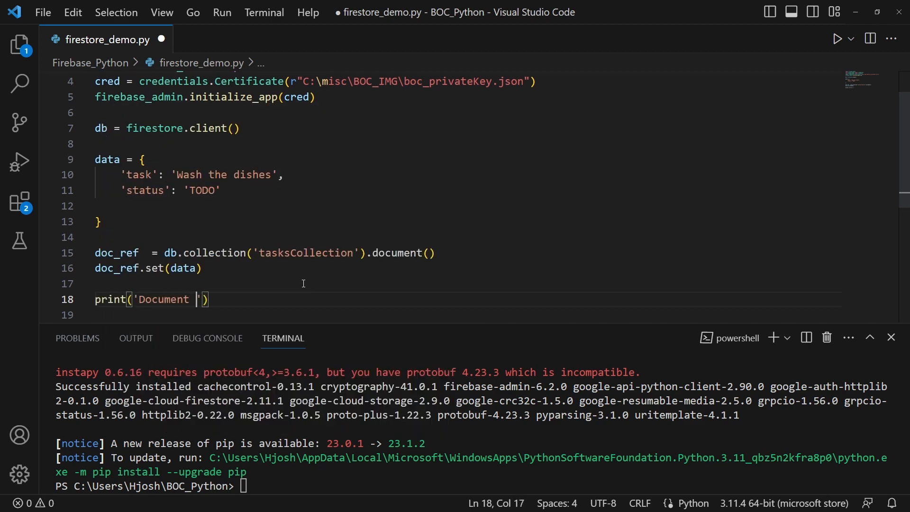
{"action": "type", "text": "ID:"}
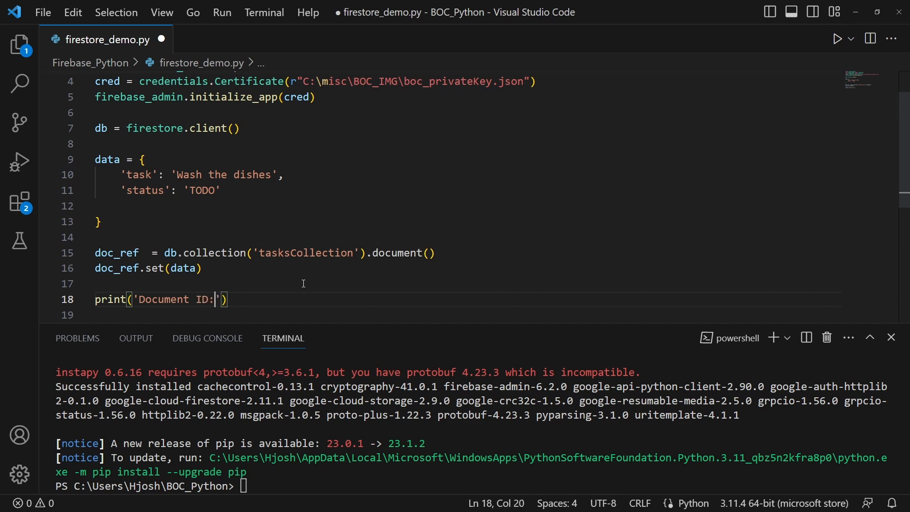
{"action": "type", "text": ", doc_ref.id"}
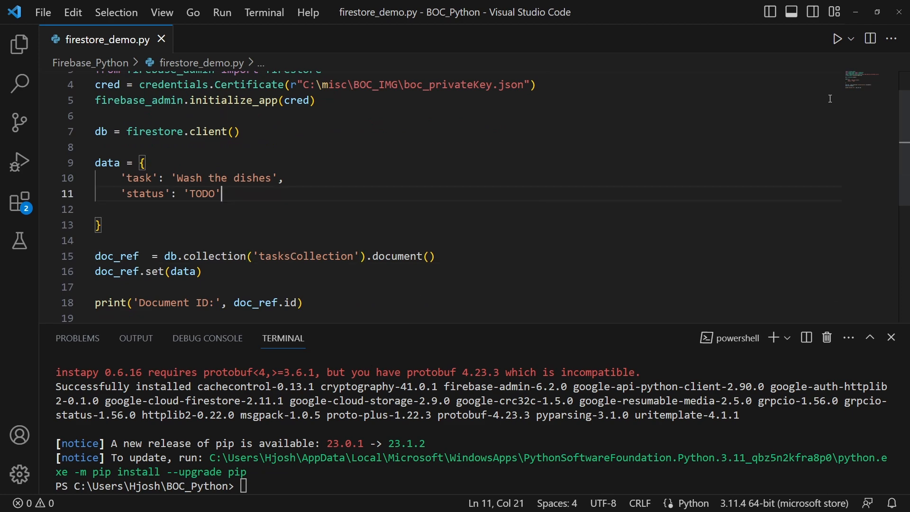
Launch firestore_demo.py with Debug Python File from the run dropdown
{"action": "left_click", "coordinate": [851, 38]}
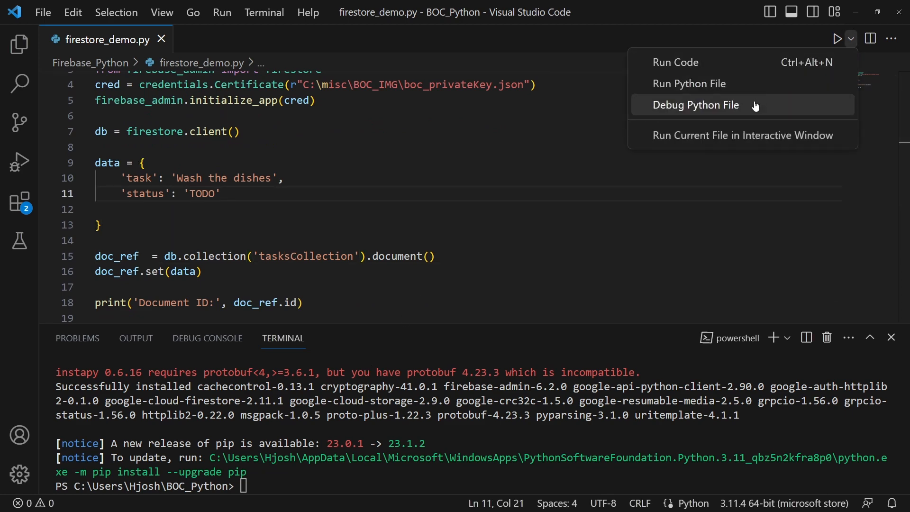
{"action": "left_click", "coordinate": [697, 104]}
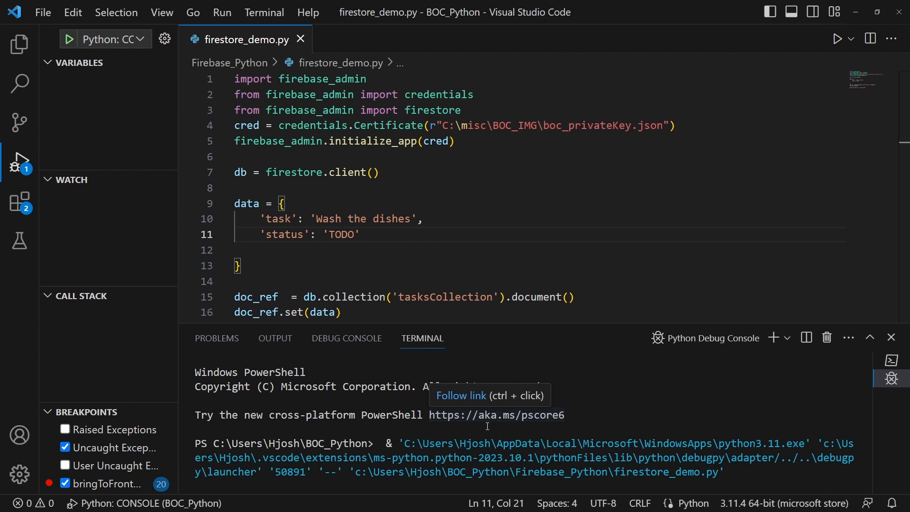
{"action": "mouse_move", "coordinate": [590, 399]}
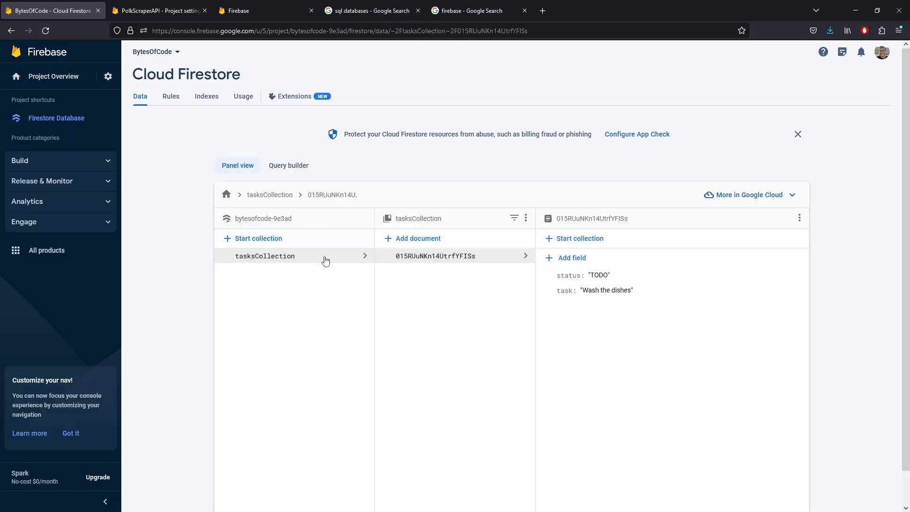
{"action": "mouse_move", "coordinate": [301, 258]}
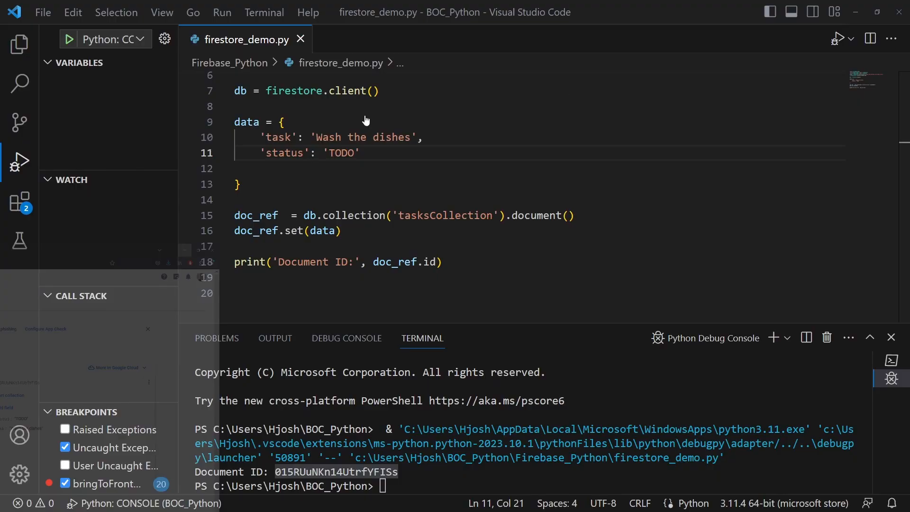
Replace the task with 'groom the cat' and the status with 'in progress'
{"action": "left_click_drag", "start_coordinate": [317, 138], "coordinate": [411, 137]}
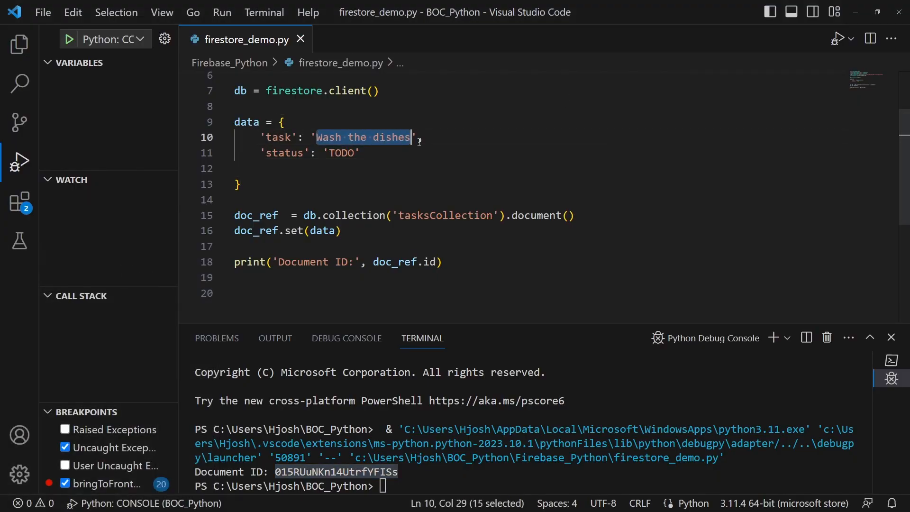
{"action": "type", "text": "groom the"}
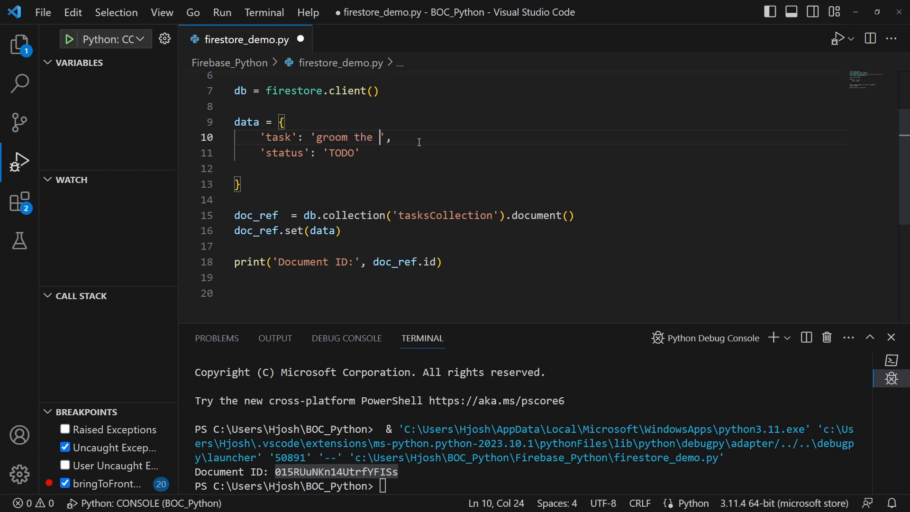
{"action": "type", "text": "cat"}
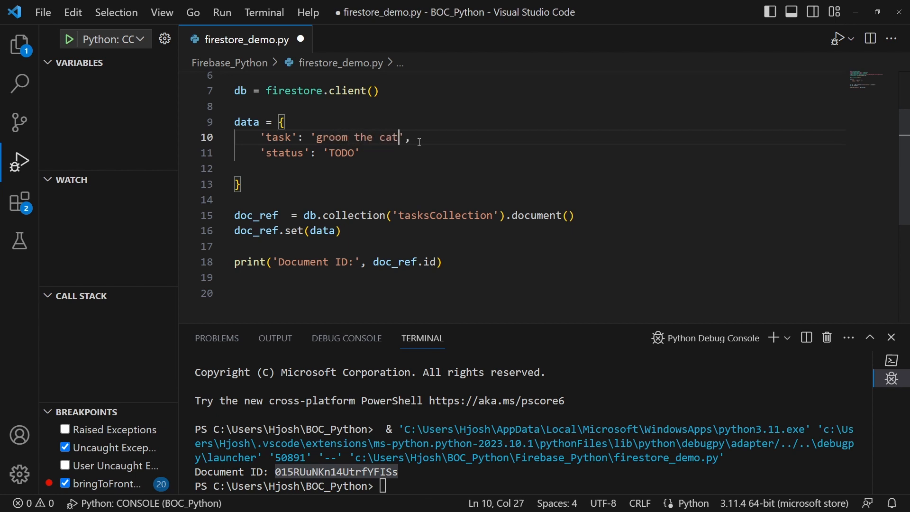
{"action": "double_click", "coordinate": [341, 153]}
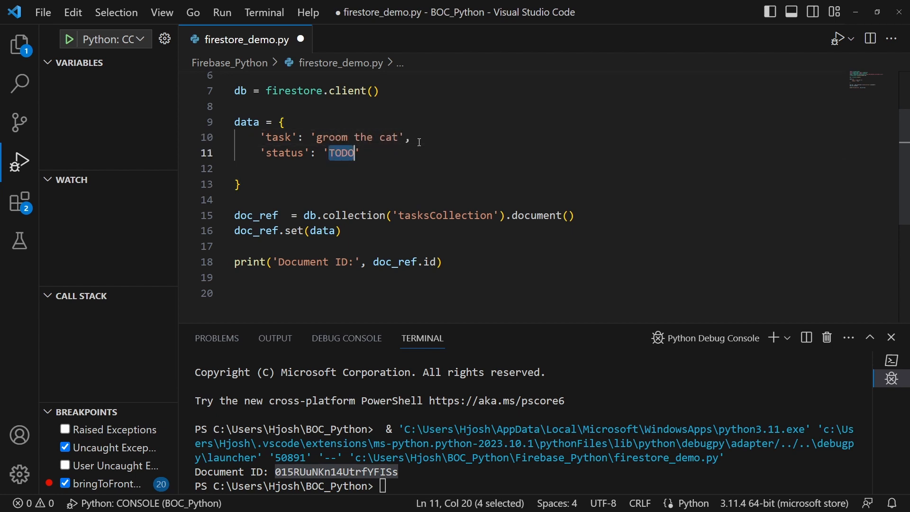
{"action": "type", "text": "in prog"}
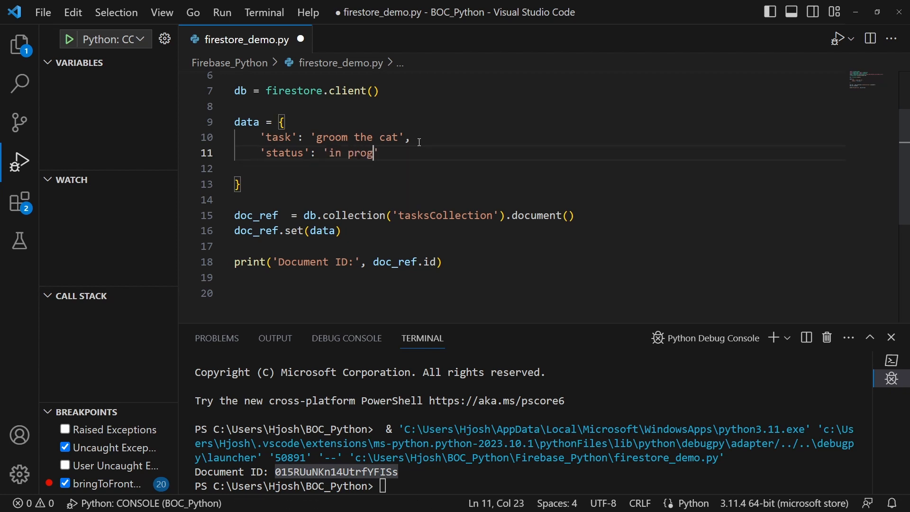
{"action": "type", "text": "ress"}
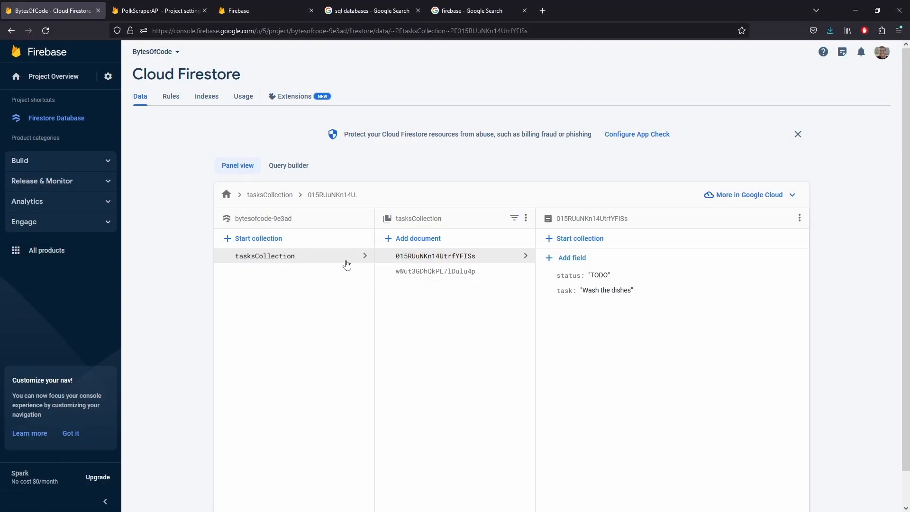
View the second document in tasksCollection in the Firestore console
{"action": "left_click", "coordinate": [436, 271]}
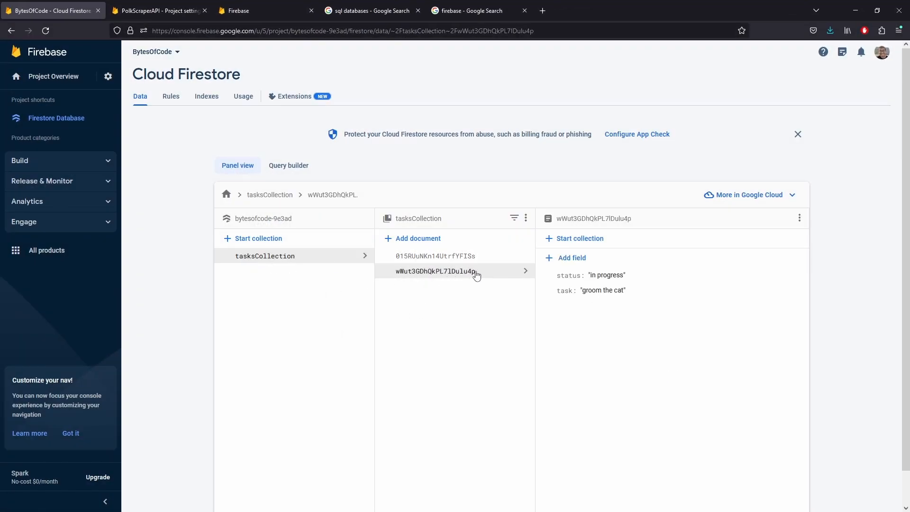